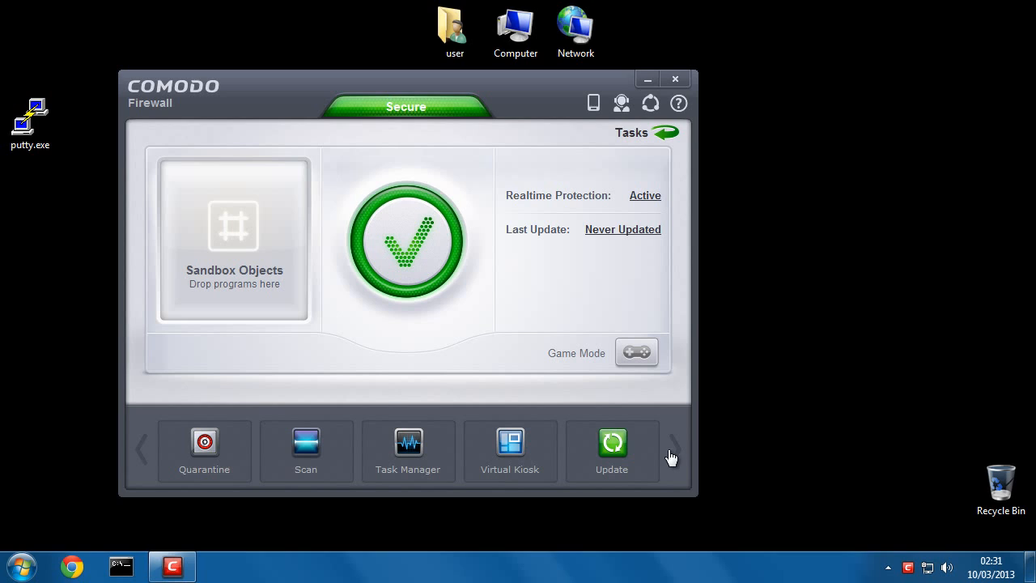
mouse_move(832, 359)
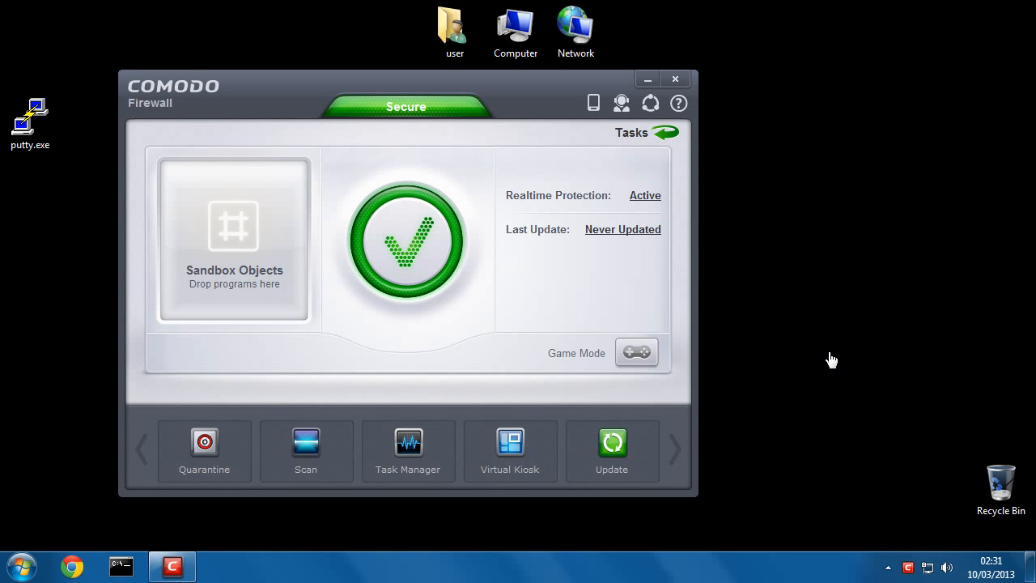
mouse_move(786, 335)
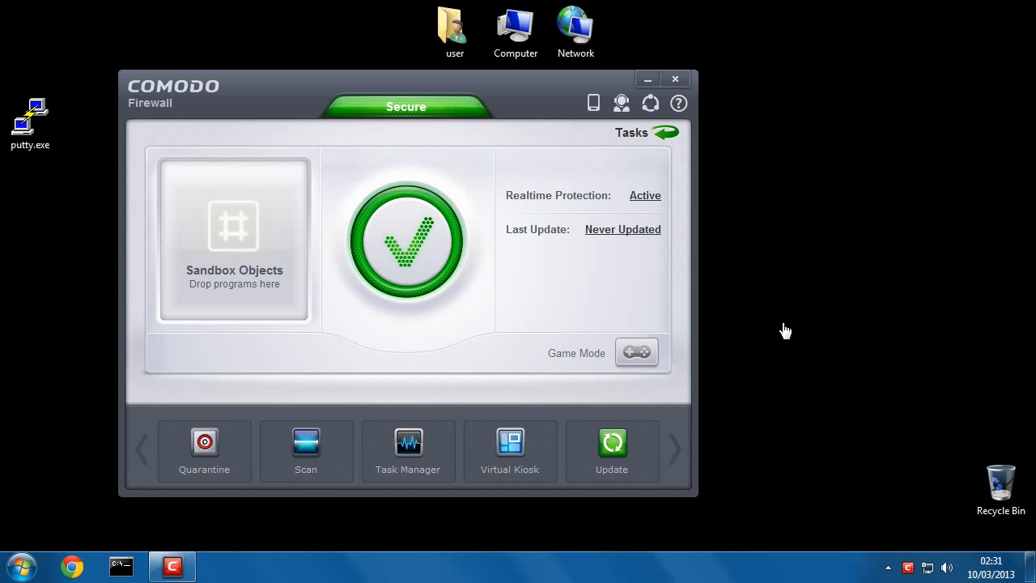
mouse_move(188, 112)
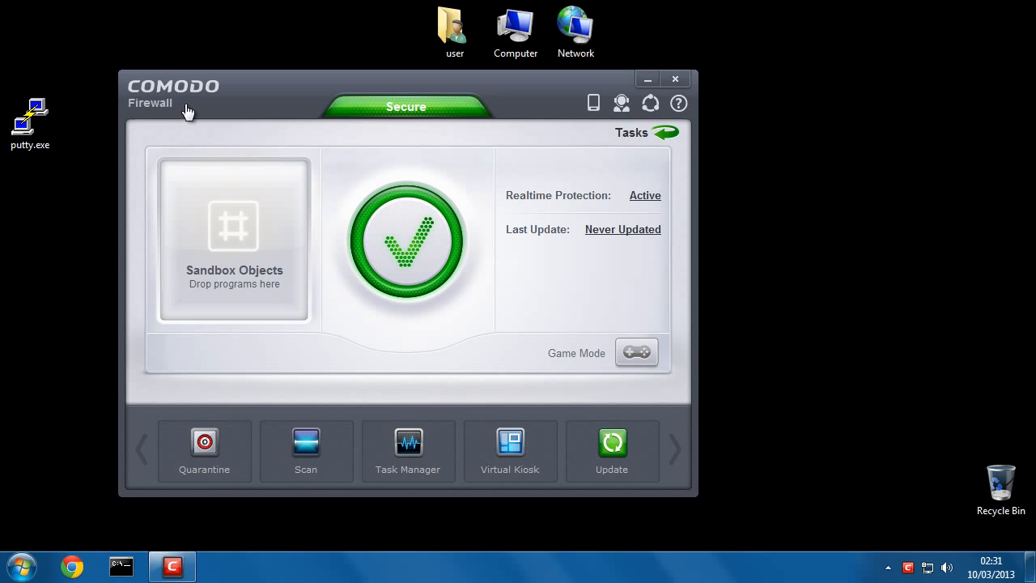
mouse_move(85, 129)
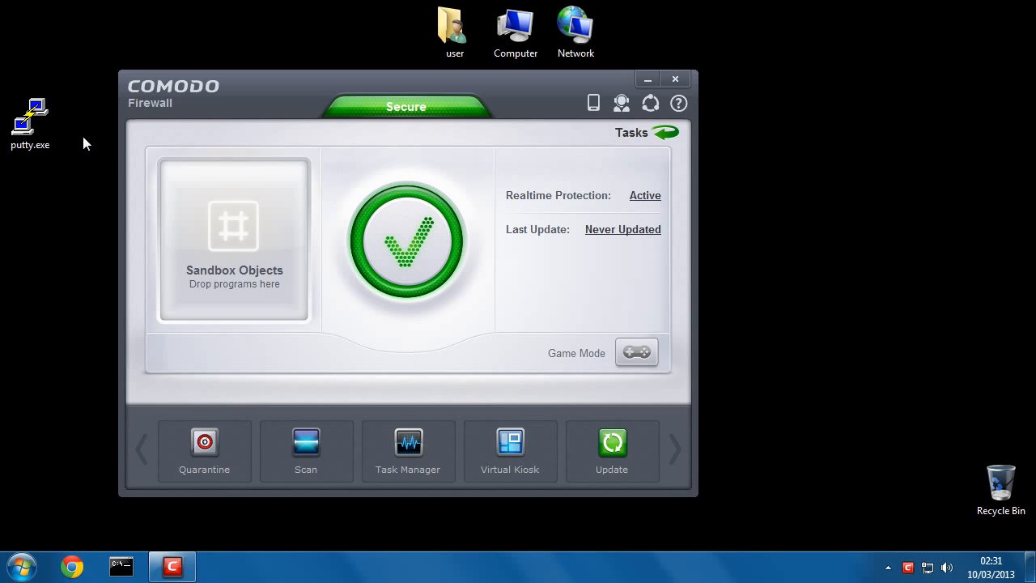
Step: Run putty.exe inside the COMODO sandbox from its Explorer context menu
click(30, 113)
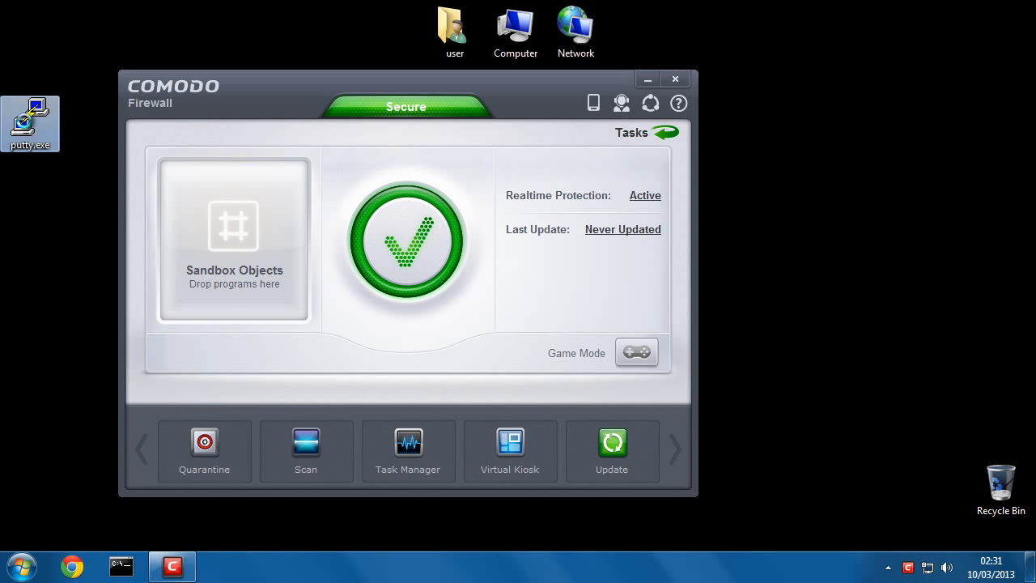
mouse_move(32, 121)
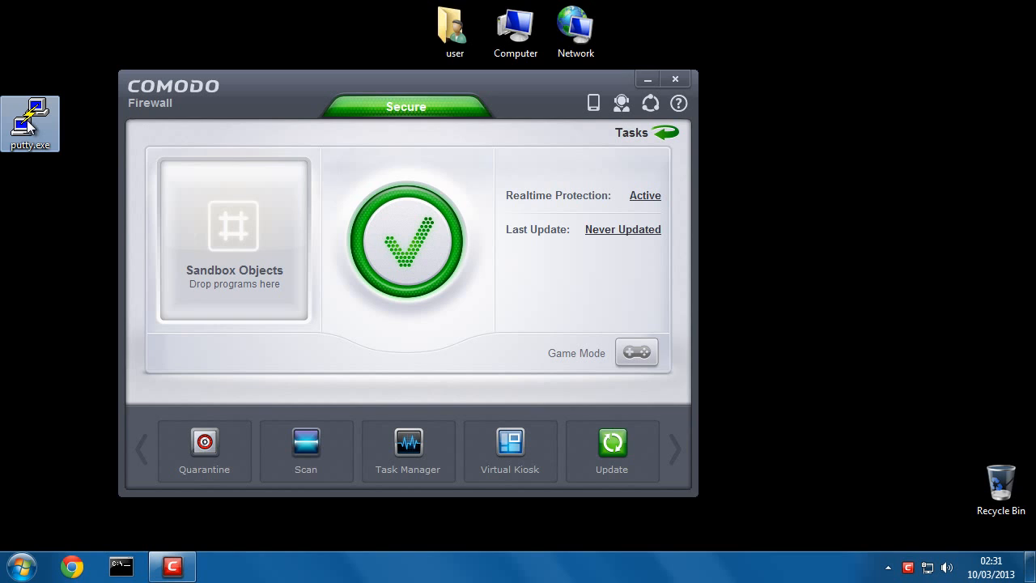
right_click(31, 123)
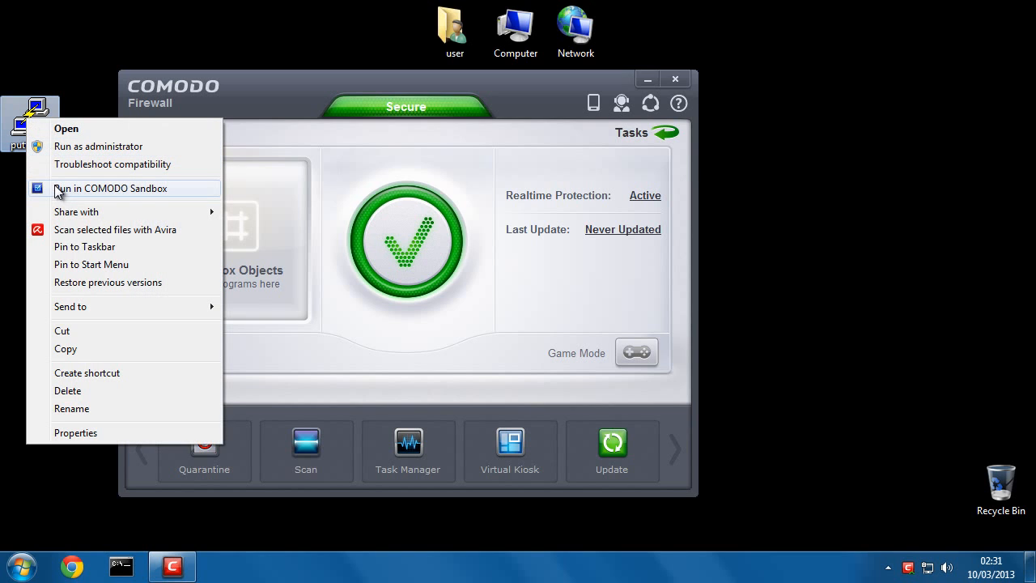
mouse_move(150, 194)
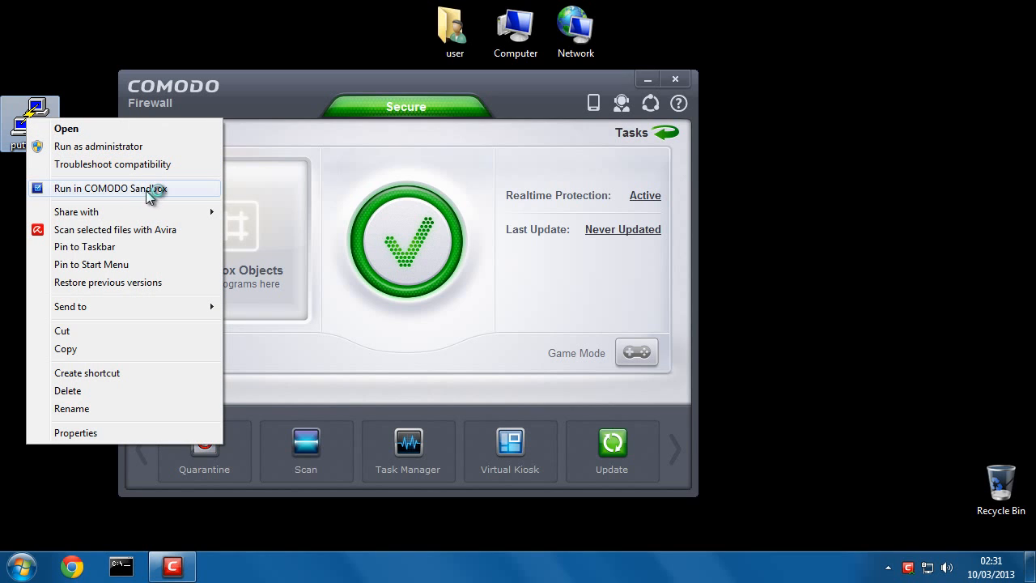
click(110, 187)
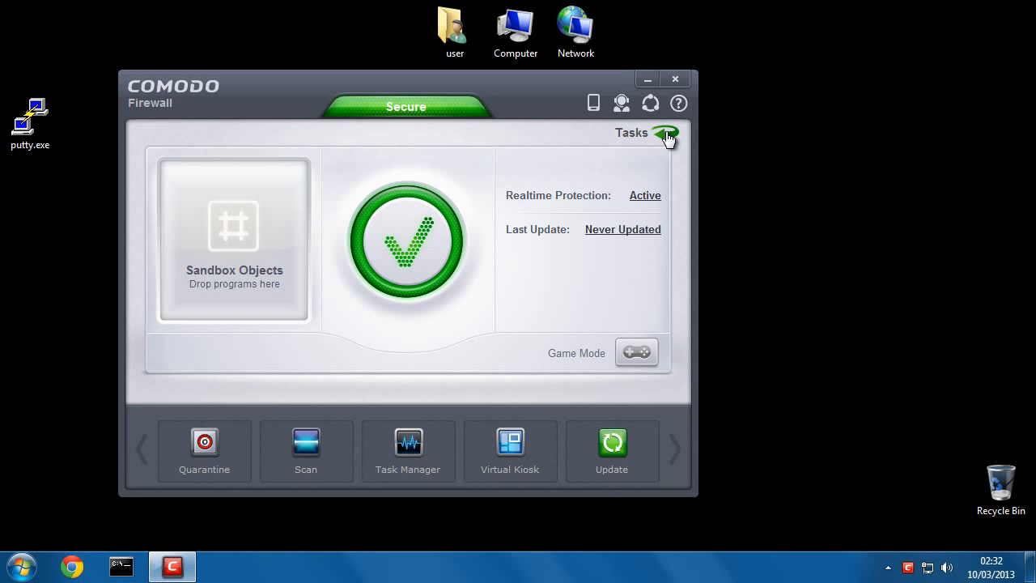
Step: Launch the audacity-win-2.0.3.exe installer from Windows Explorer so its permission prompt appears
click(643, 132)
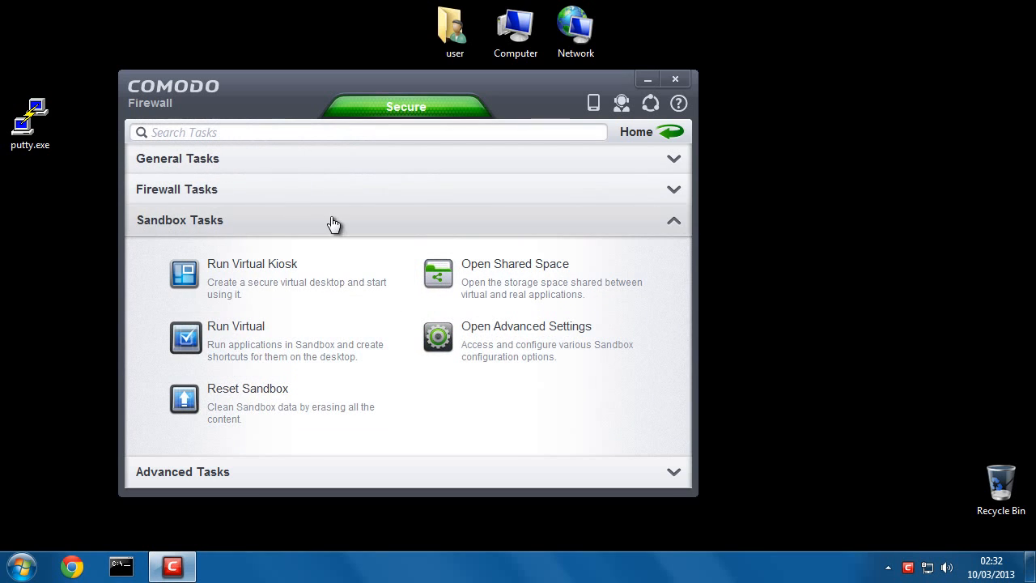
mouse_move(322, 419)
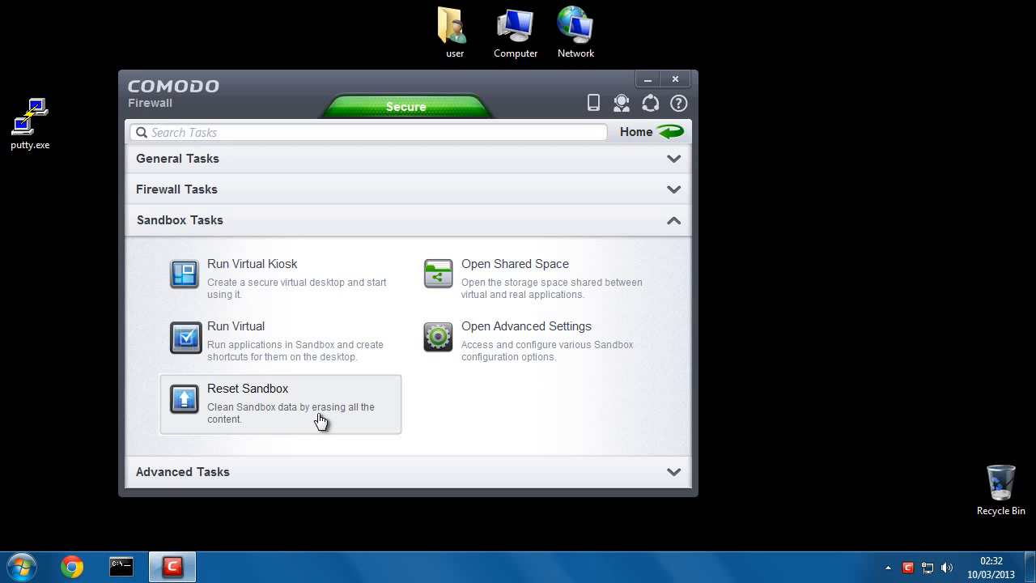
mouse_move(329, 415)
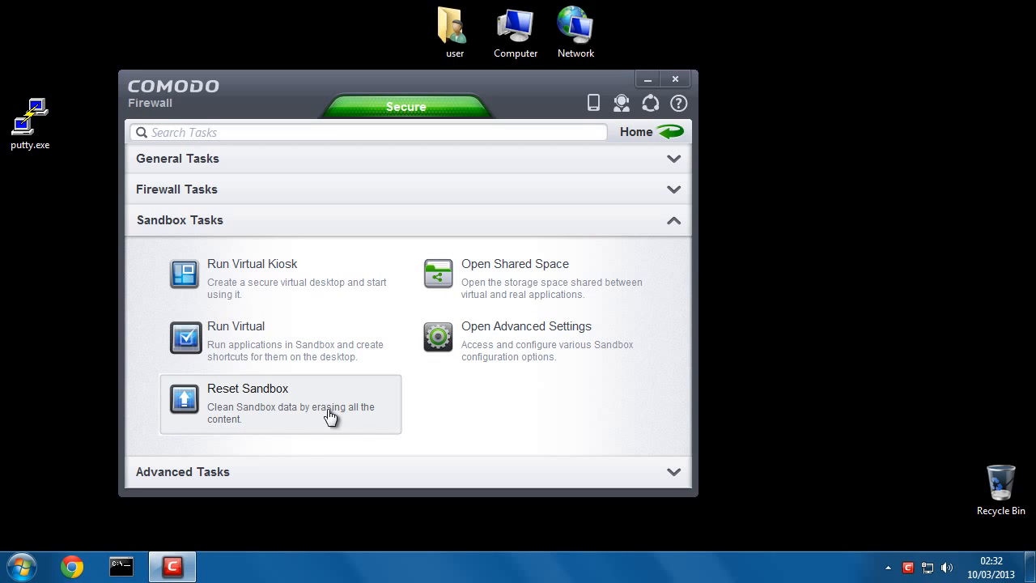
mouse_move(247, 398)
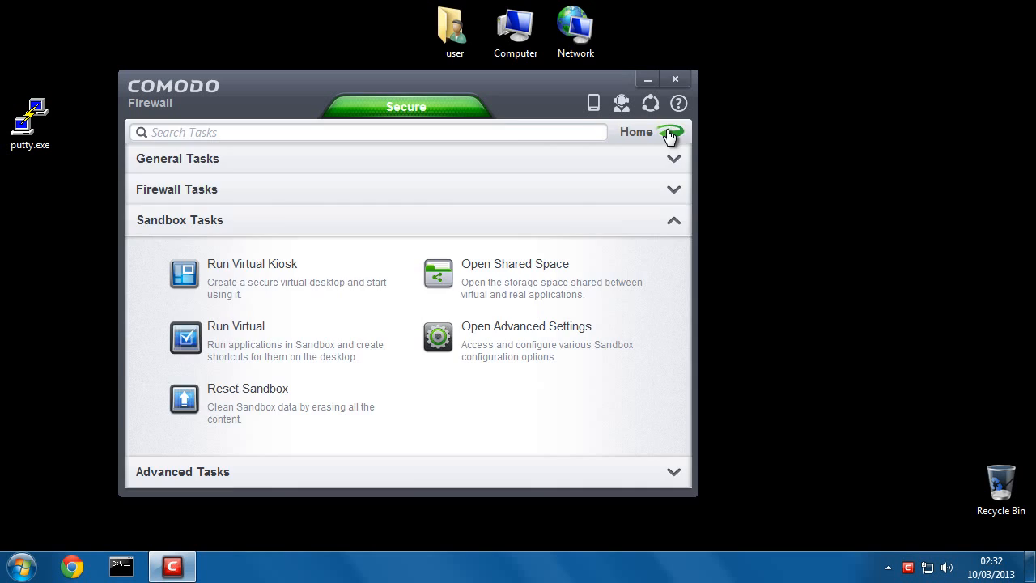
click(637, 131)
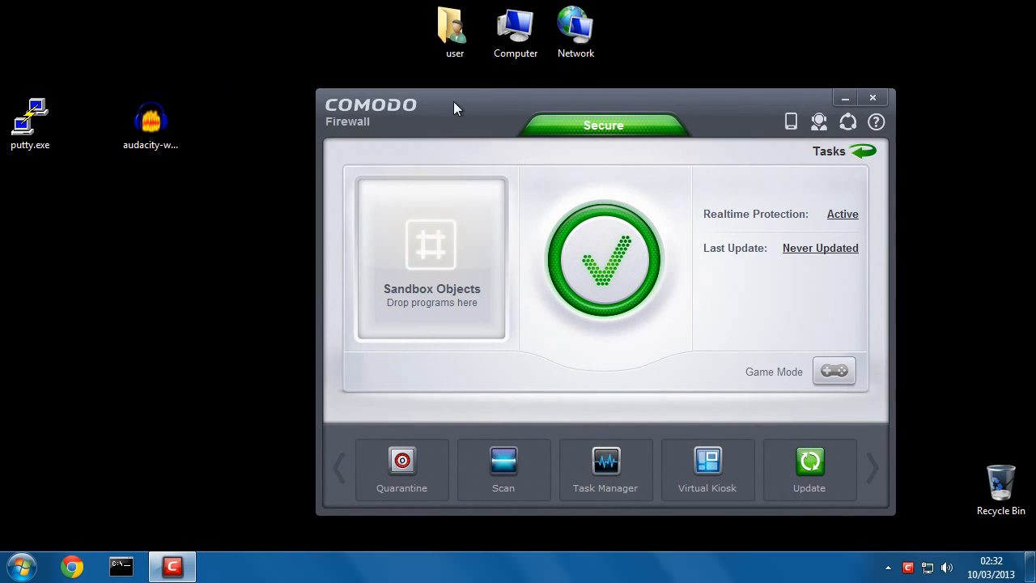
click(151, 121)
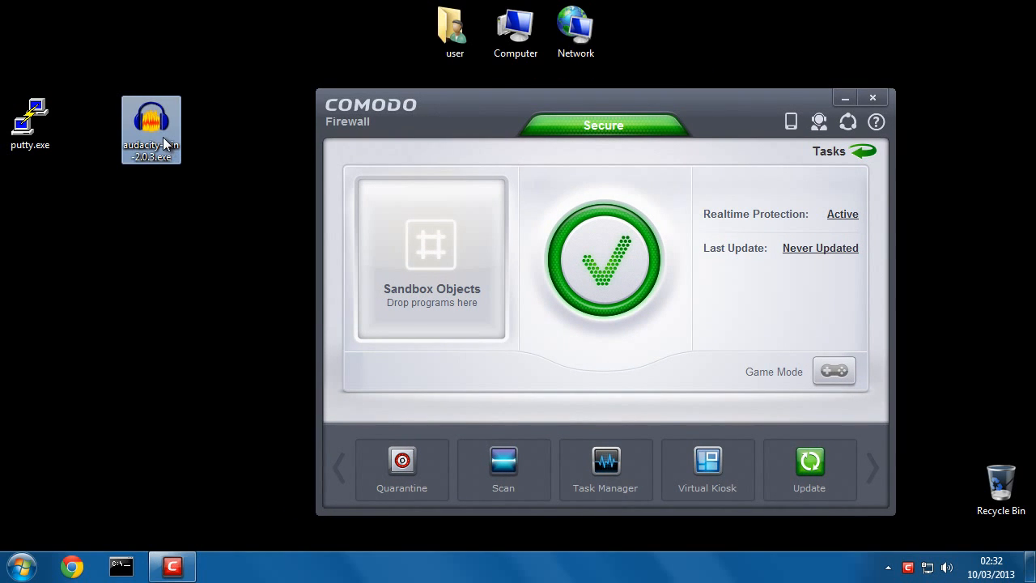
mouse_move(166, 145)
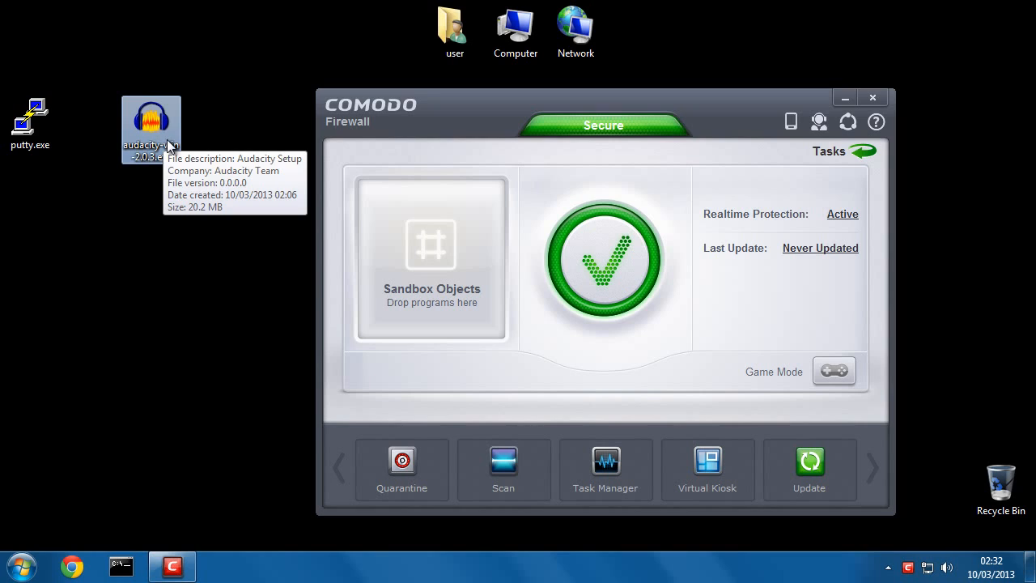
mouse_move(194, 225)
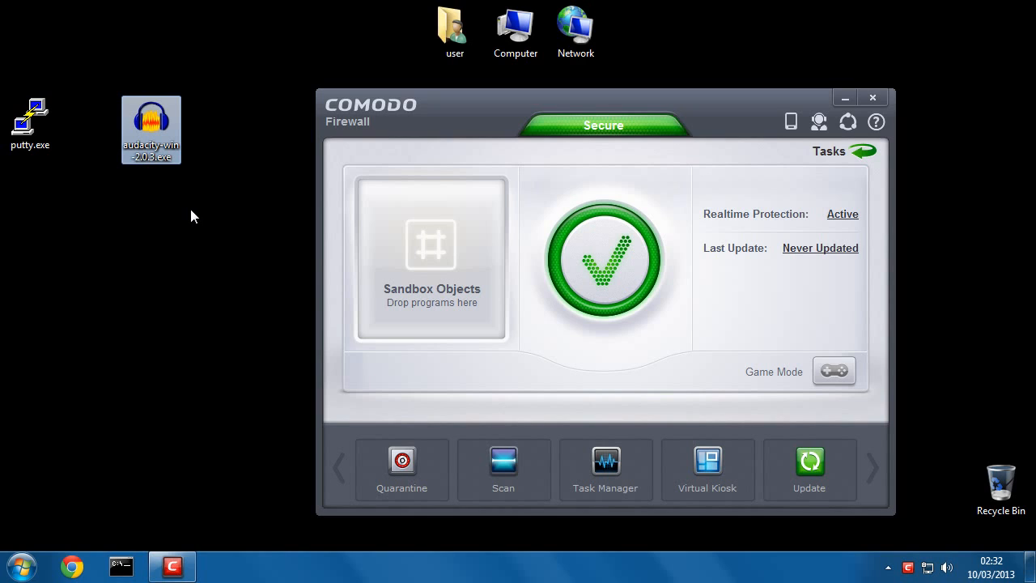
mouse_move(185, 206)
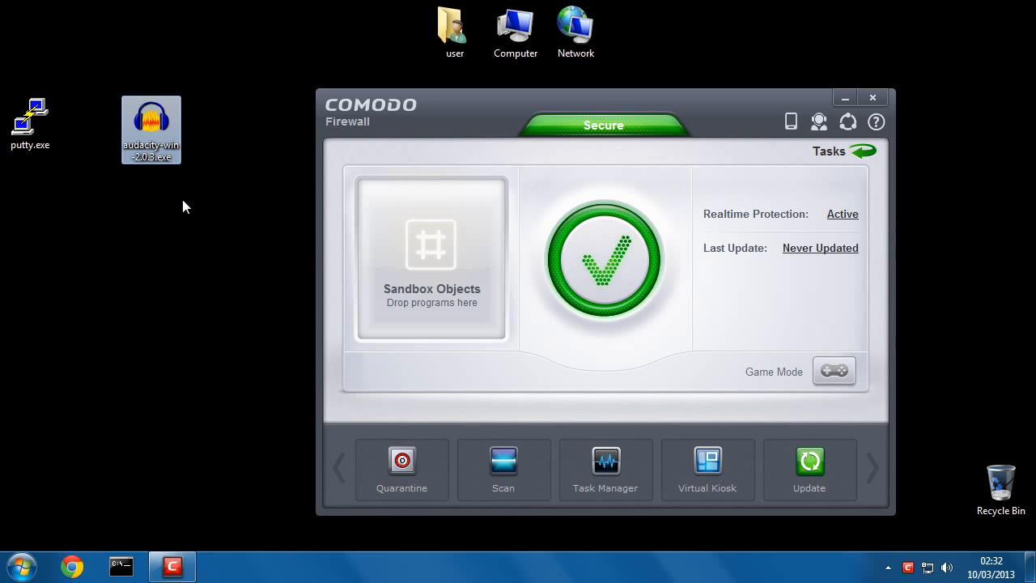
mouse_move(231, 191)
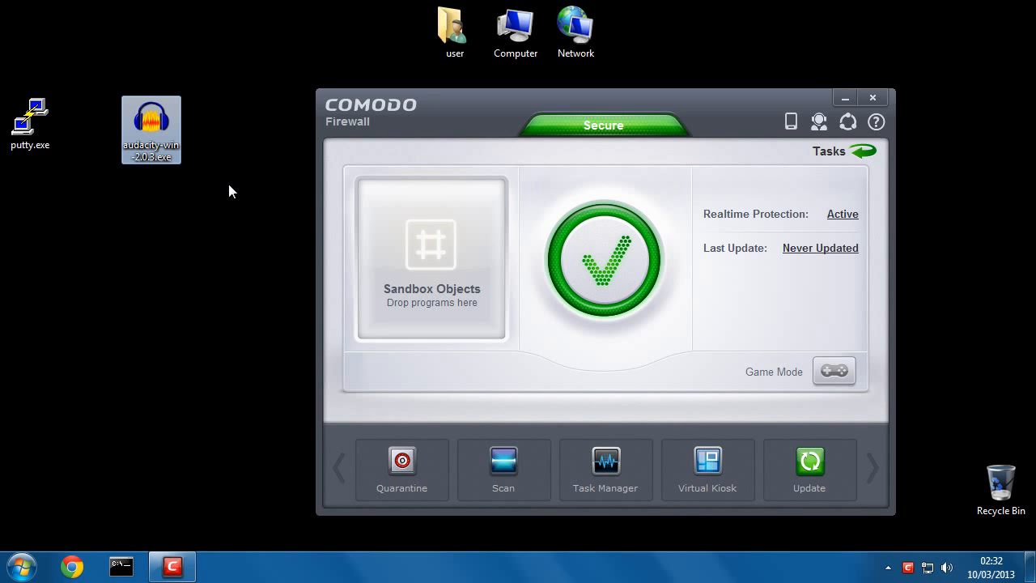
right_click(150, 130)
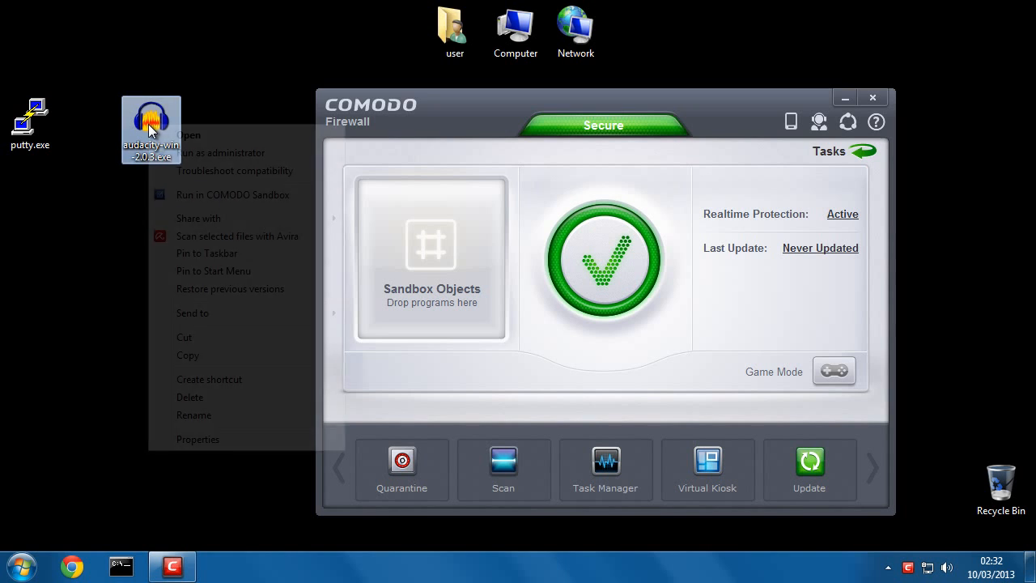
mouse_move(209, 198)
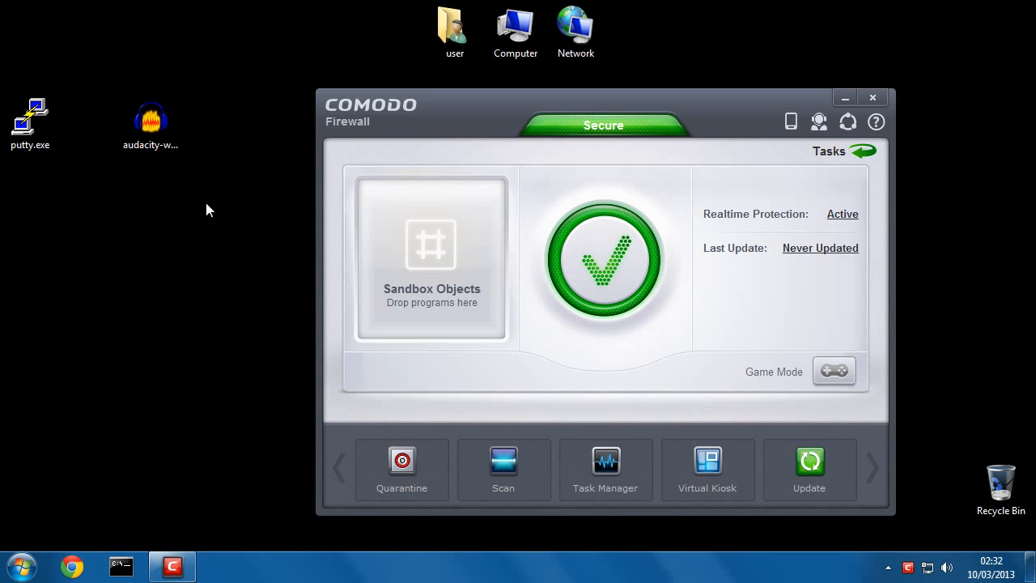
double_click(150, 115)
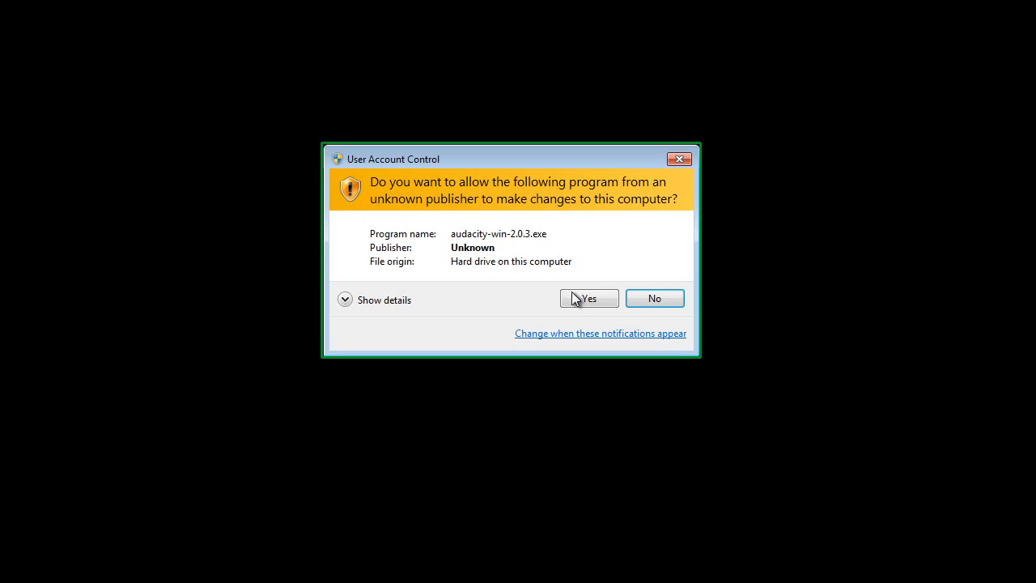
Step: Install Audacity into C:\Program Files (x86)\Audacity with a desktop icon and finish the wizard
click(588, 298)
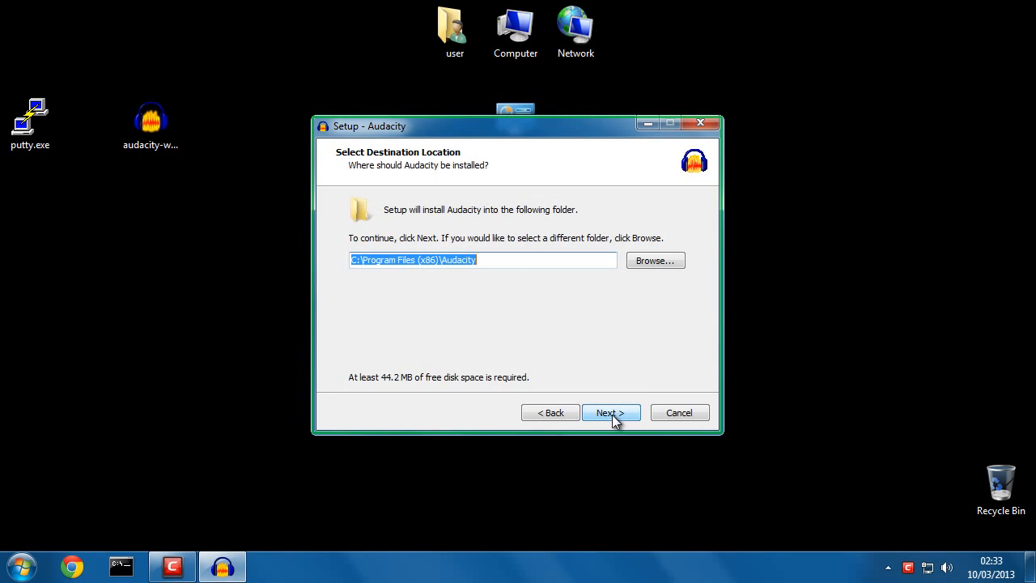
click(611, 412)
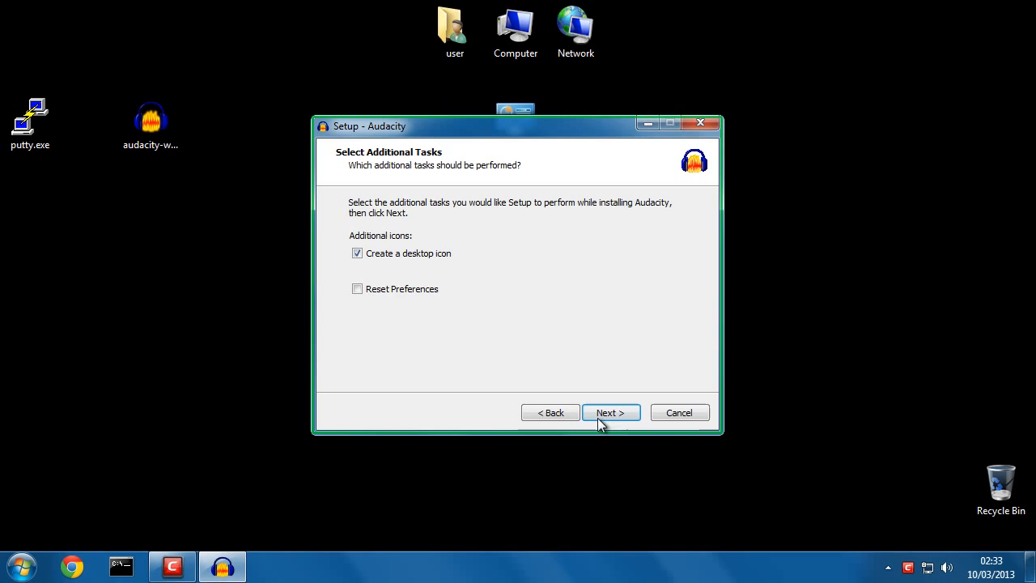
click(611, 411)
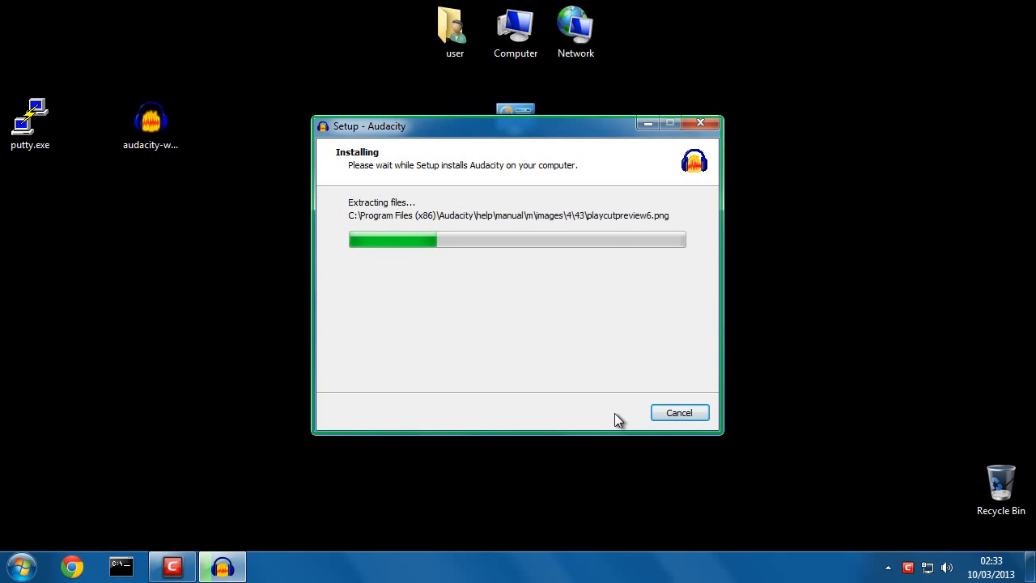
mouse_move(590, 405)
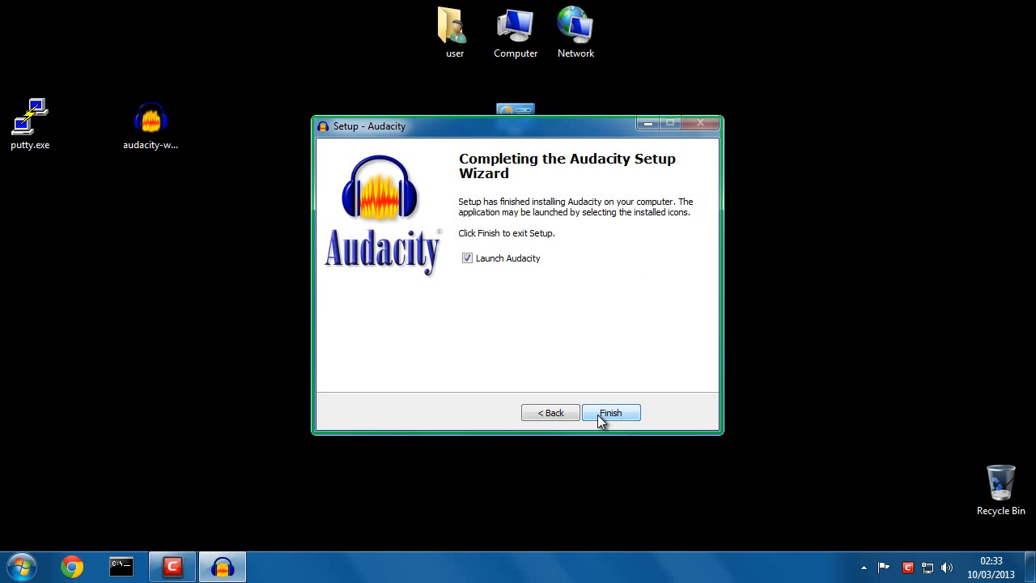
click(610, 412)
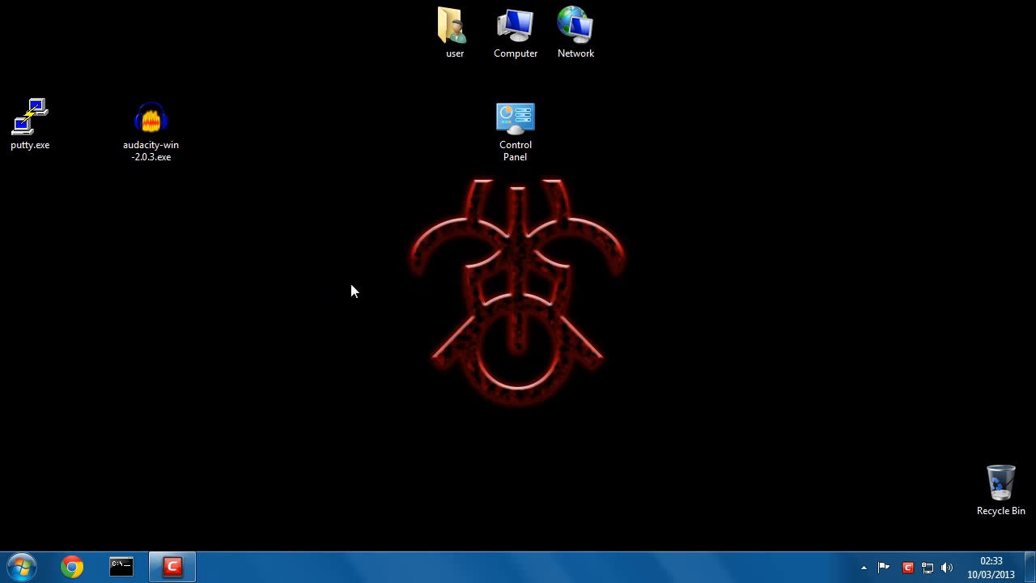
mouse_move(399, 387)
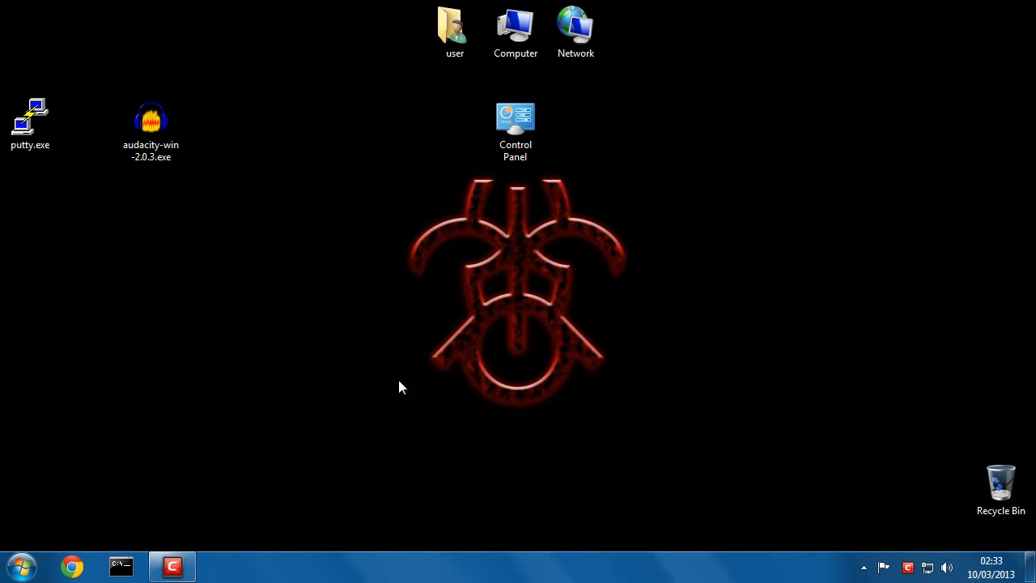
mouse_move(159, 304)
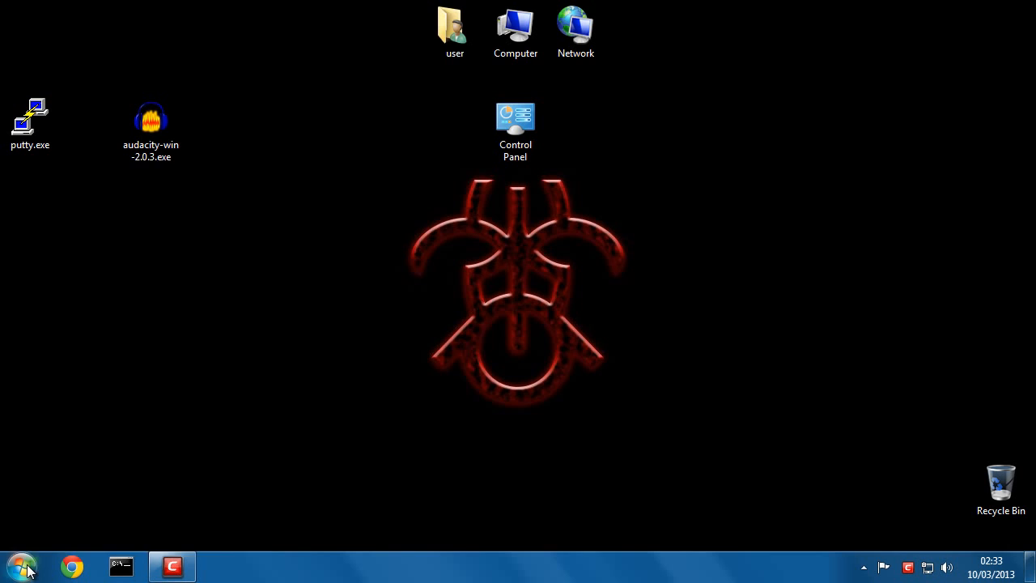
Step: Browse the Start Menu's All Programs list, confirming no Audacity entry, then dismiss it
click(21, 565)
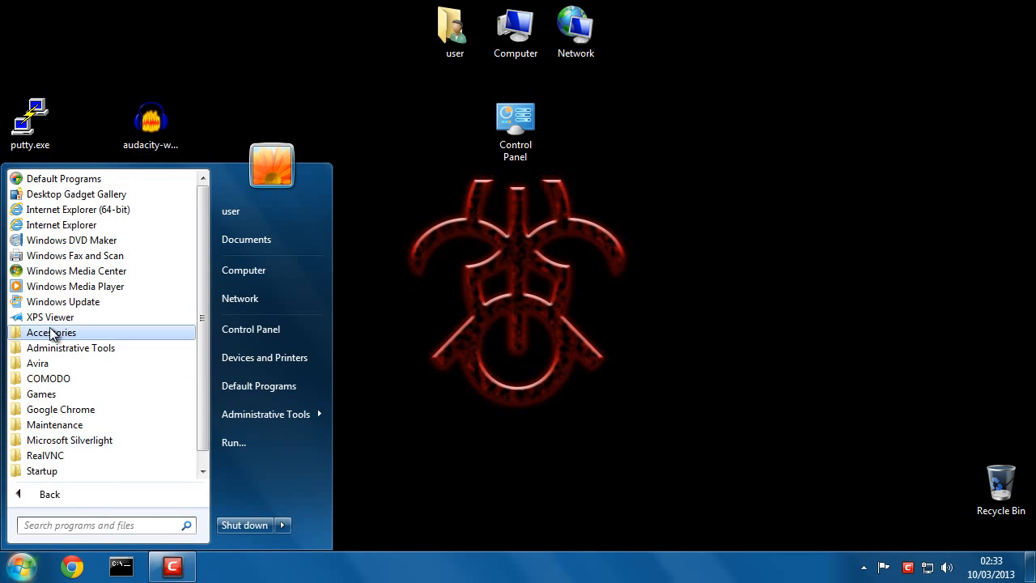
mouse_move(70, 347)
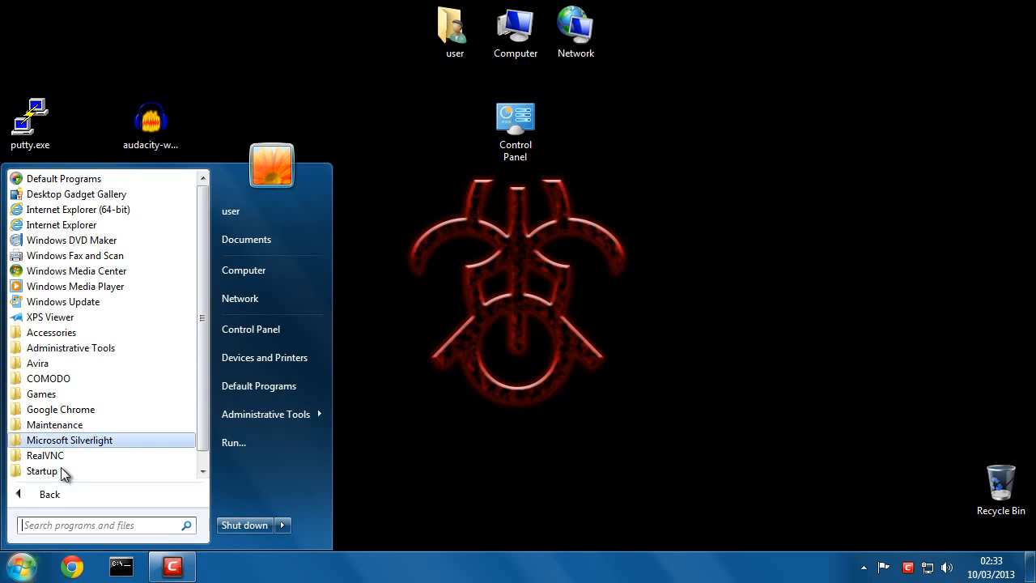
scroll(down, 3)
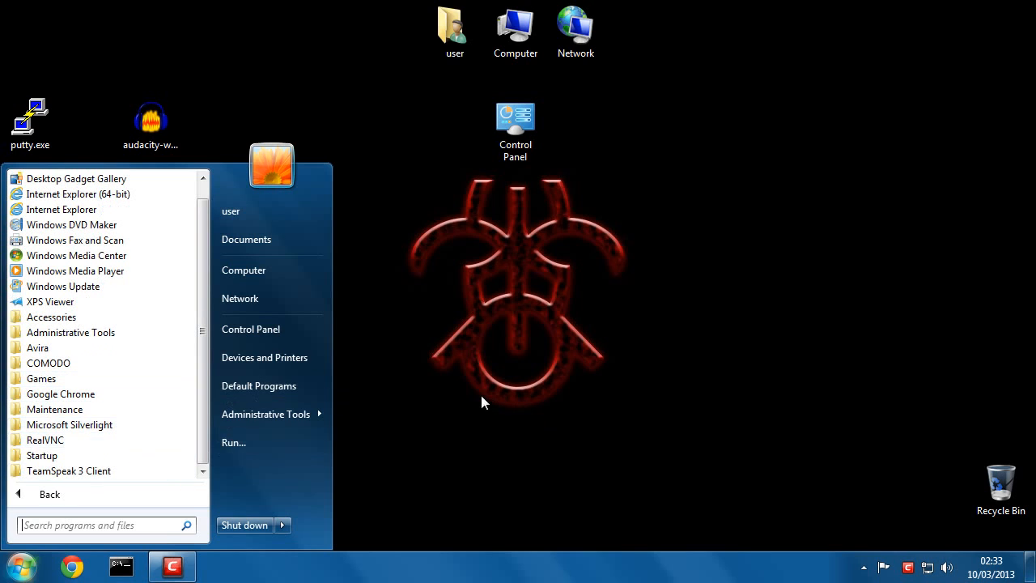
click(172, 565)
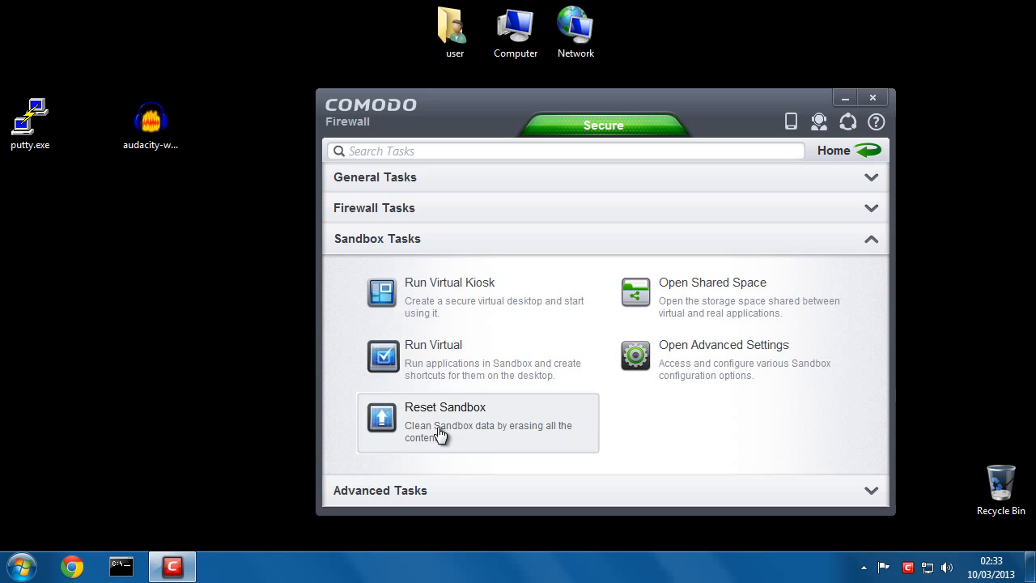
mouse_move(413, 297)
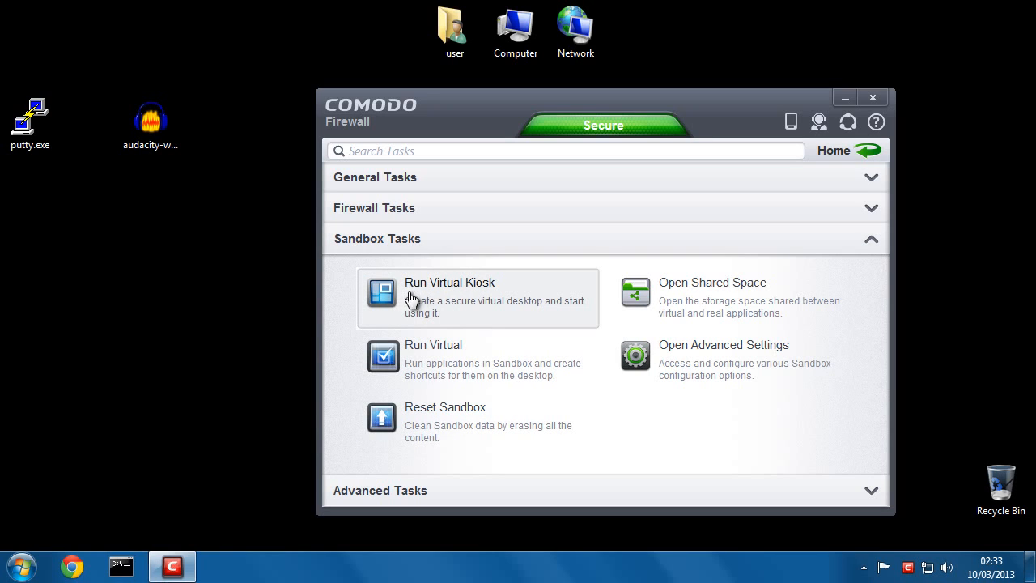
mouse_move(433, 302)
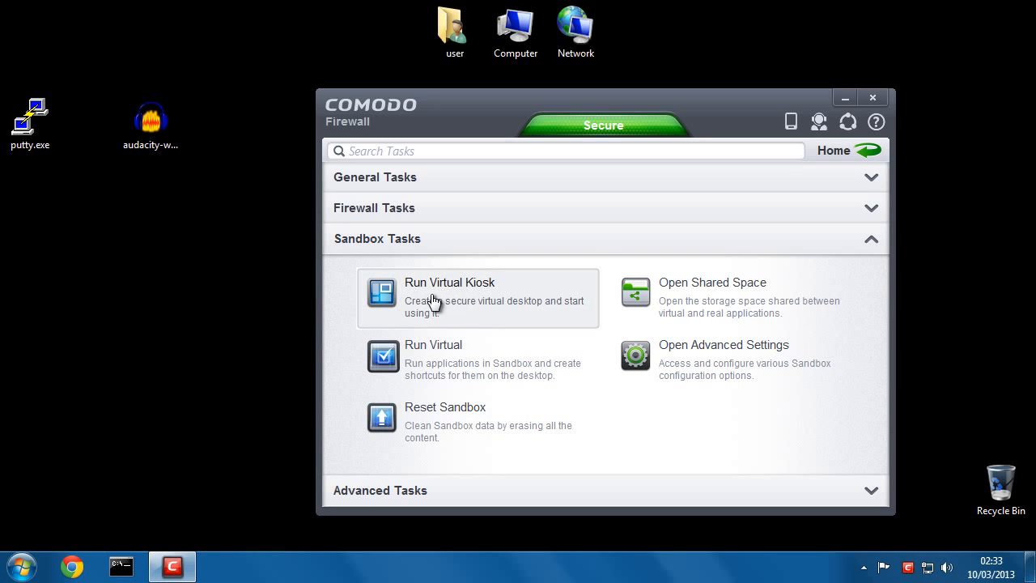
Step: Run the Virtual Kiosk from COMODO Firewall's Sandbox Tasks
click(449, 292)
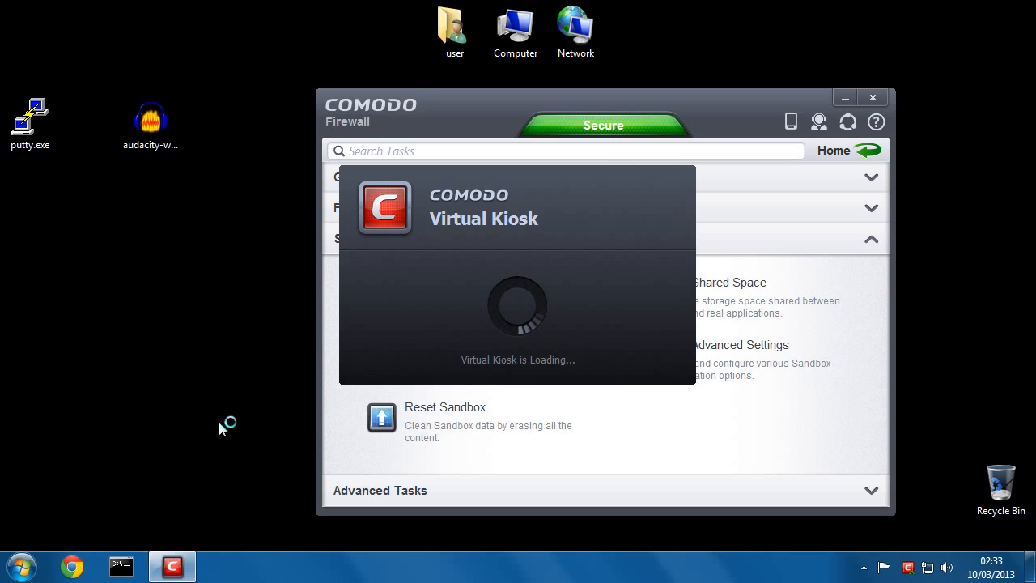
mouse_move(224, 429)
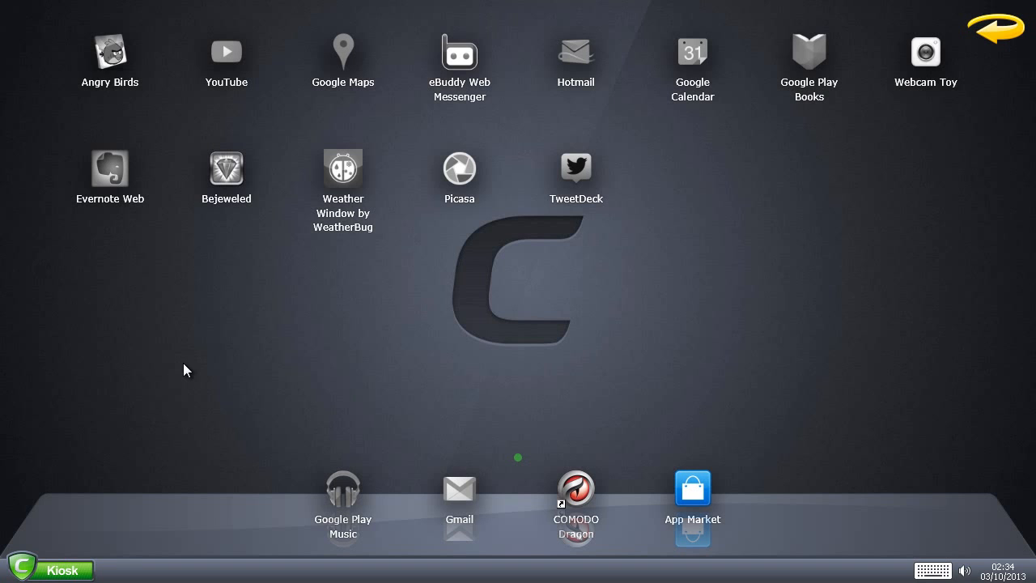
mouse_move(170, 419)
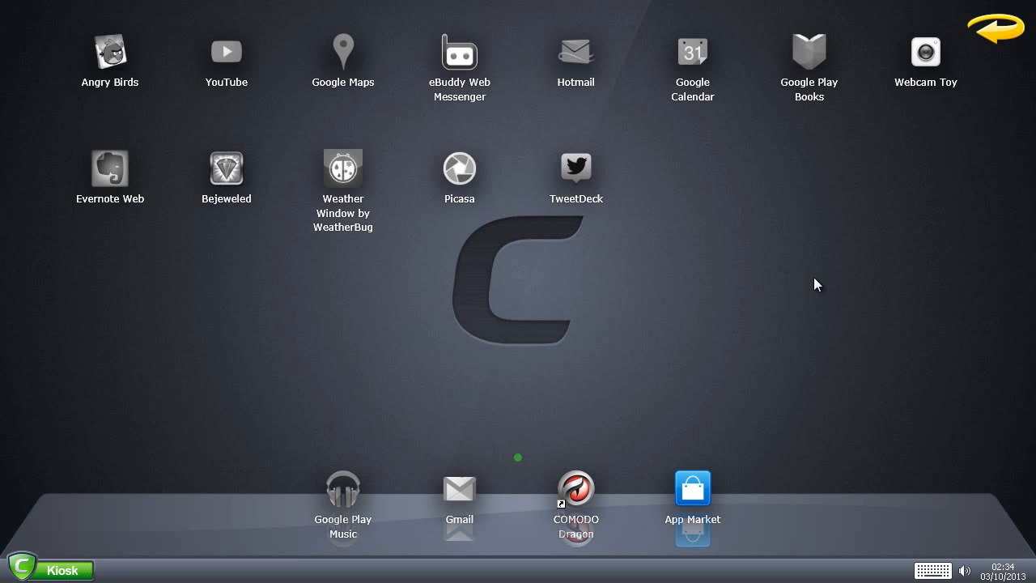
Step: Switch the Virtual Kiosk to Classic Mode via its Settings dialog
click(51, 568)
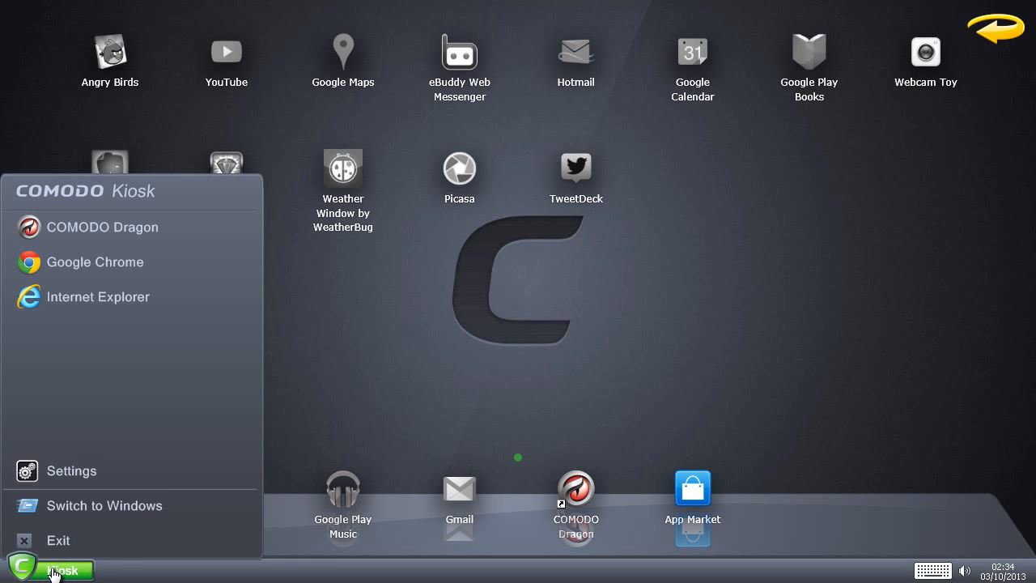
click(71, 470)
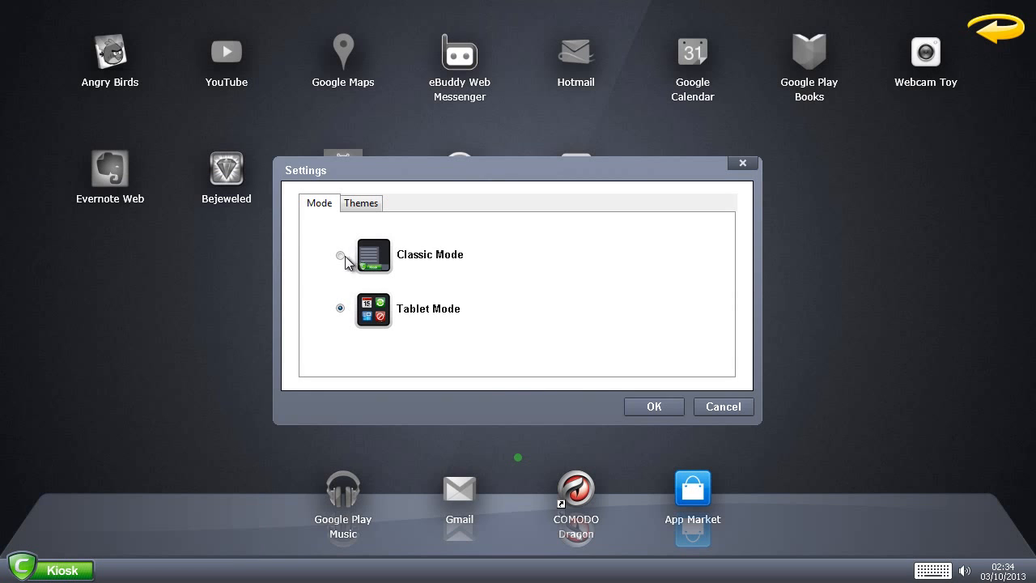
click(654, 406)
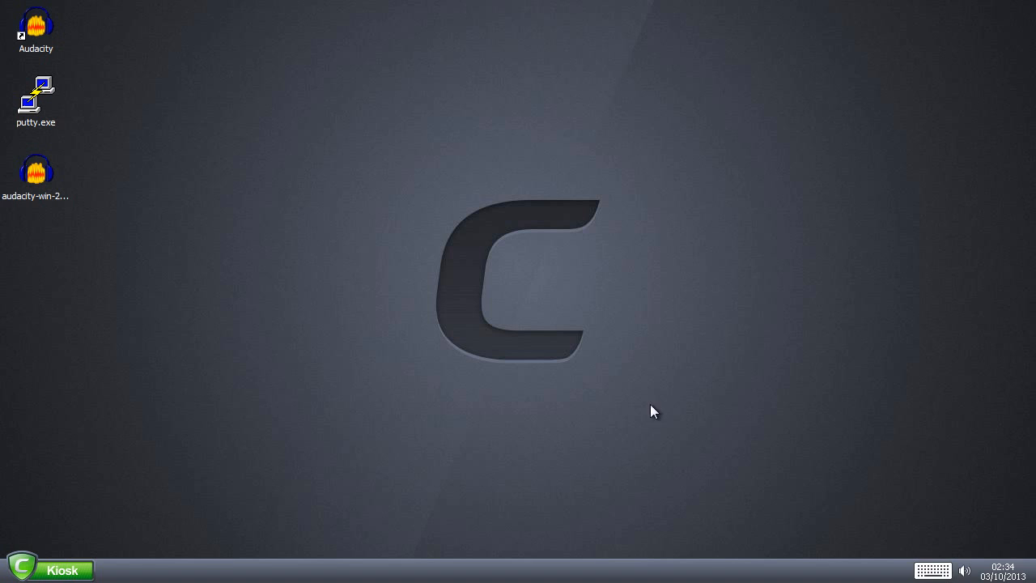
mouse_move(227, 179)
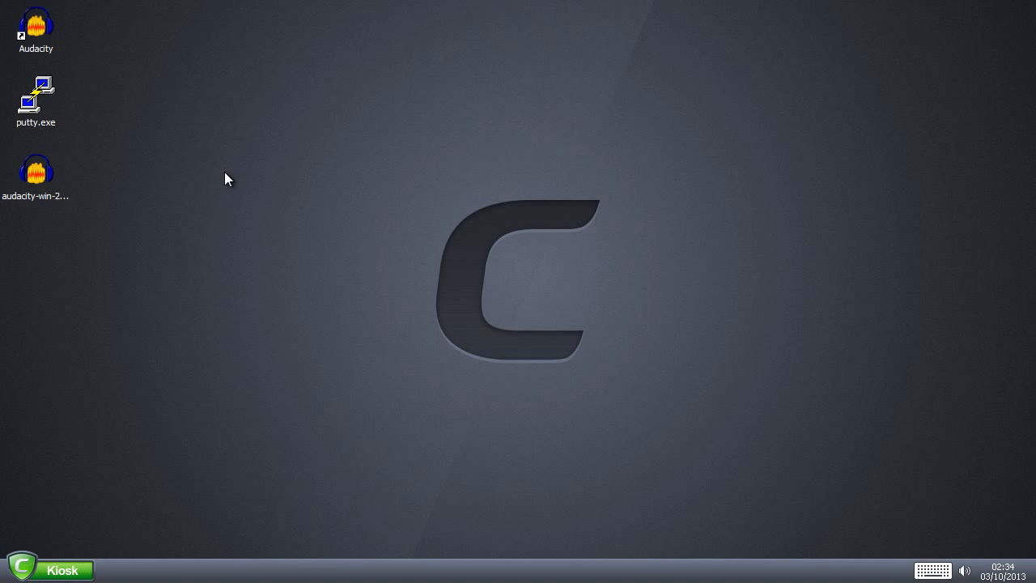
Step: Run Audacity from its shortcut on the kiosk desktop
click(36, 27)
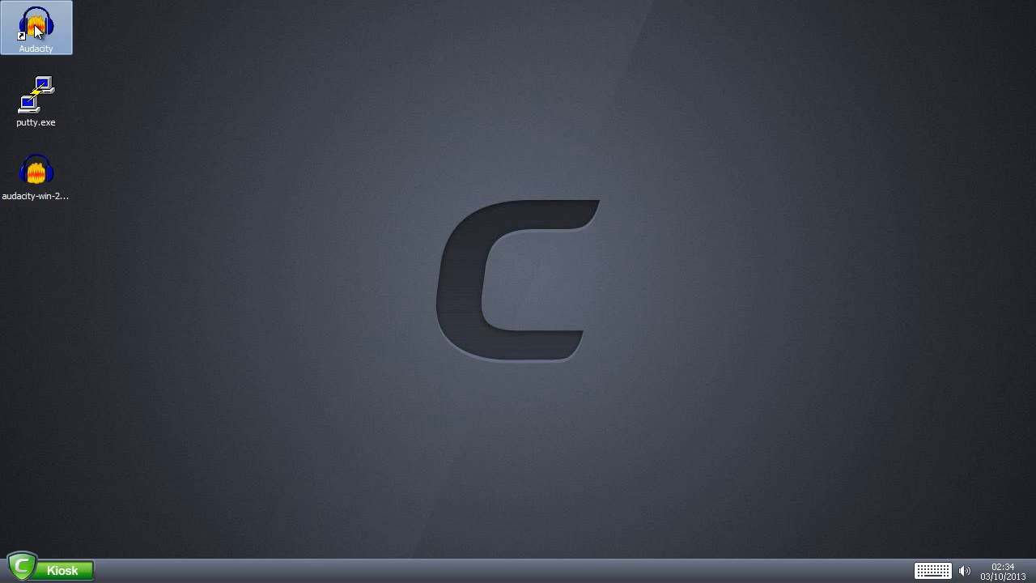
mouse_move(247, 199)
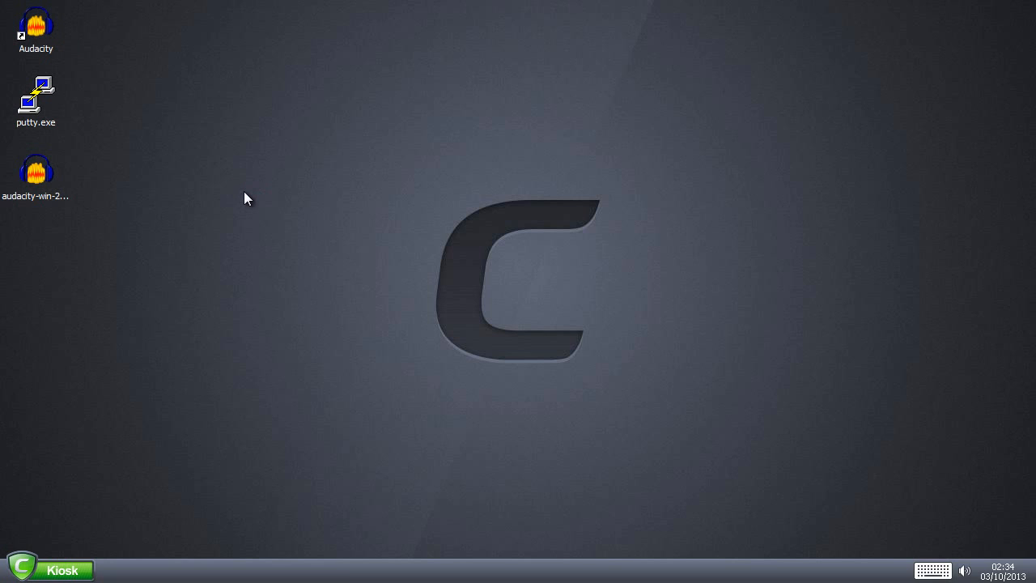
double_click(36, 27)
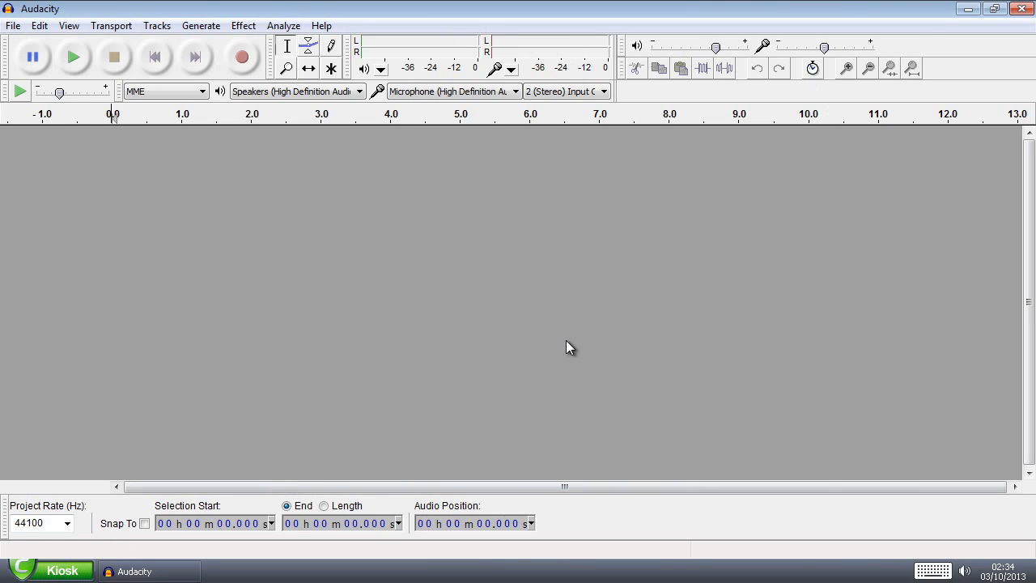
mouse_move(571, 361)
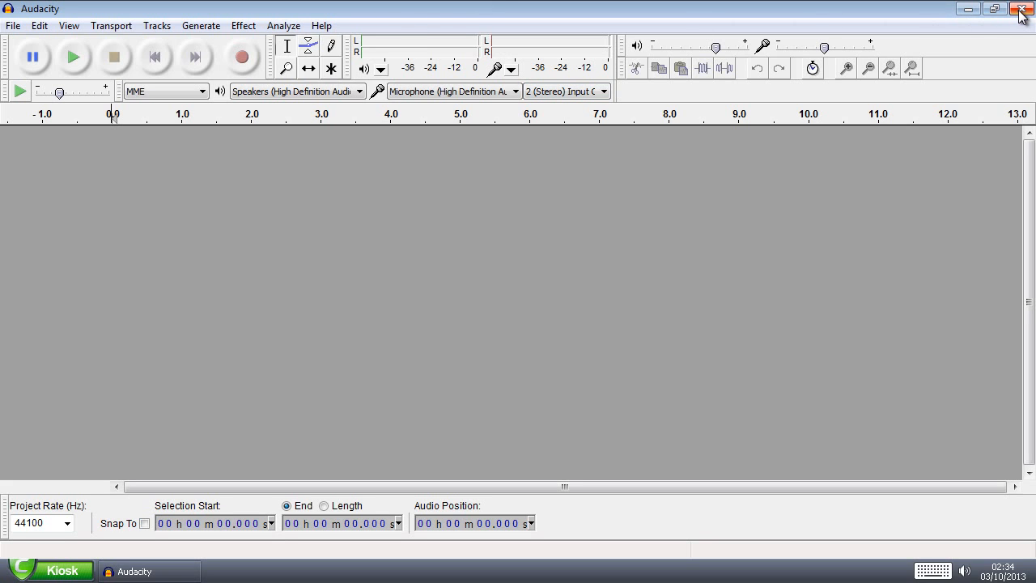
Step: Close Audacity and select its shortcut again on the kiosk desktop
click(1021, 9)
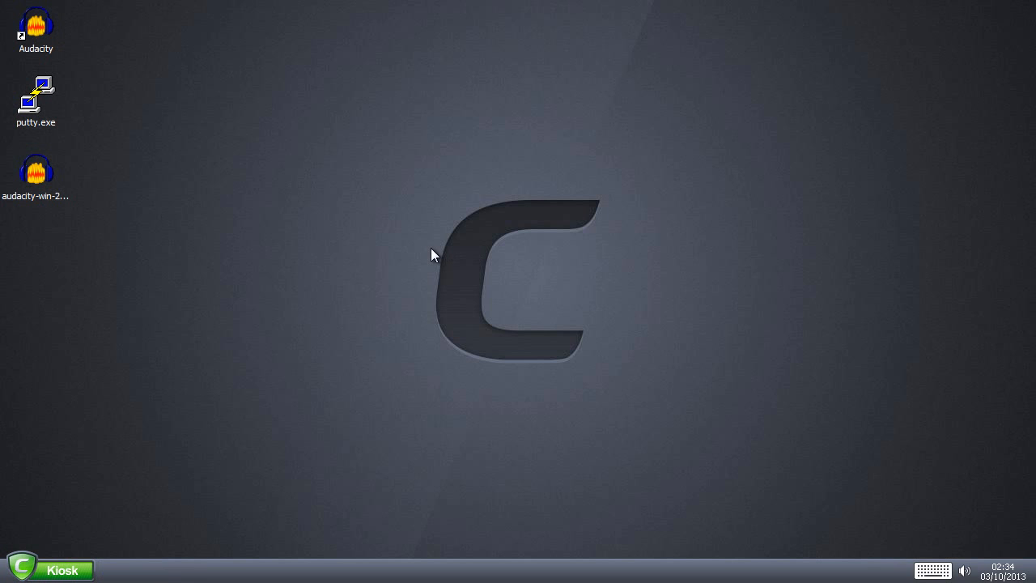
click(35, 27)
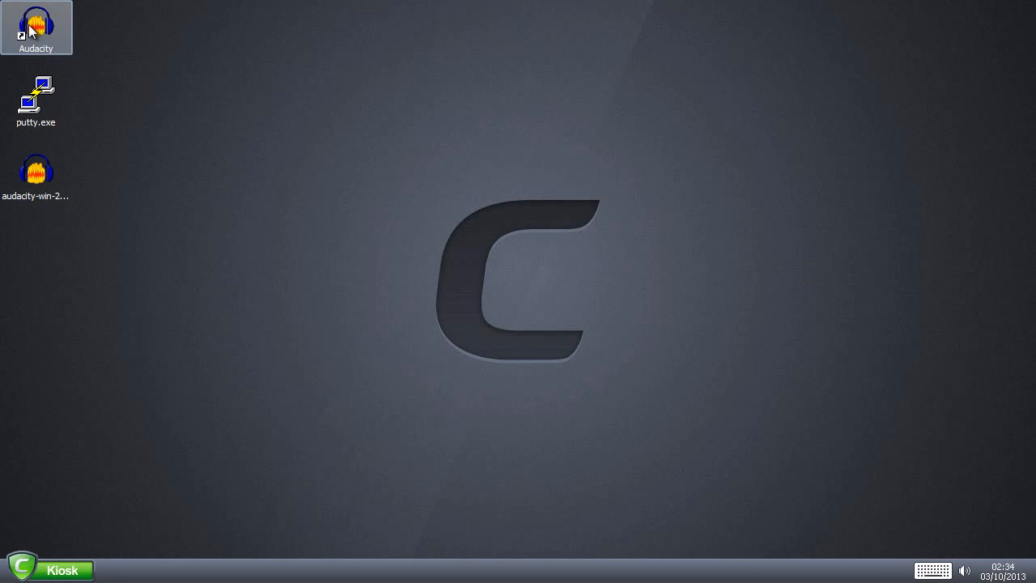
mouse_move(194, 115)
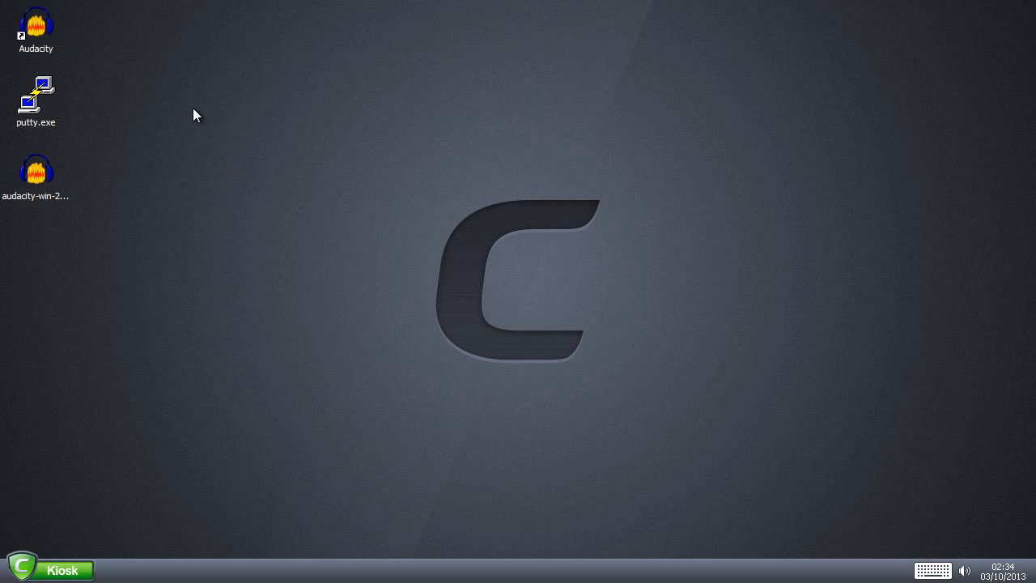
click(35, 27)
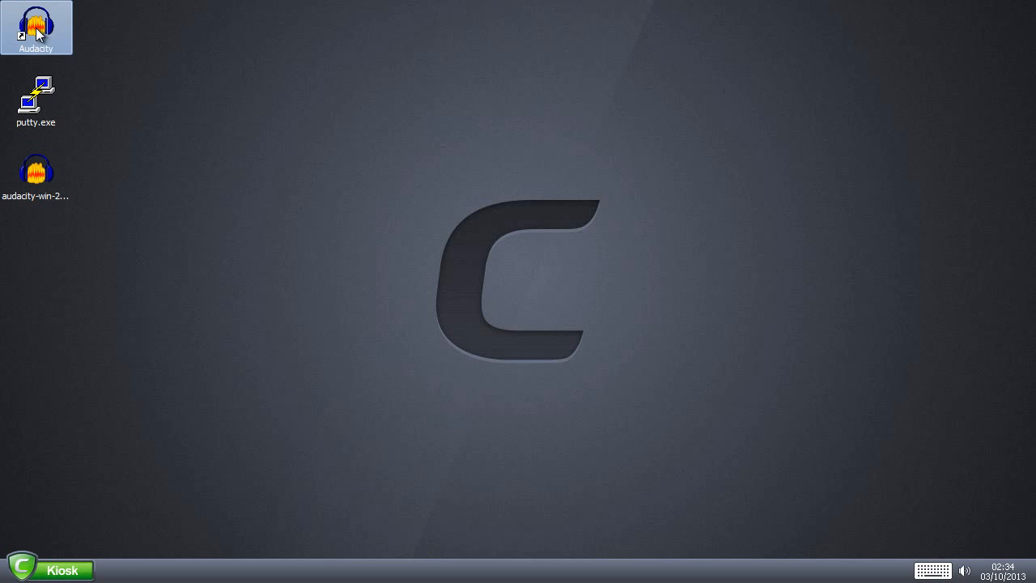
mouse_move(48, 570)
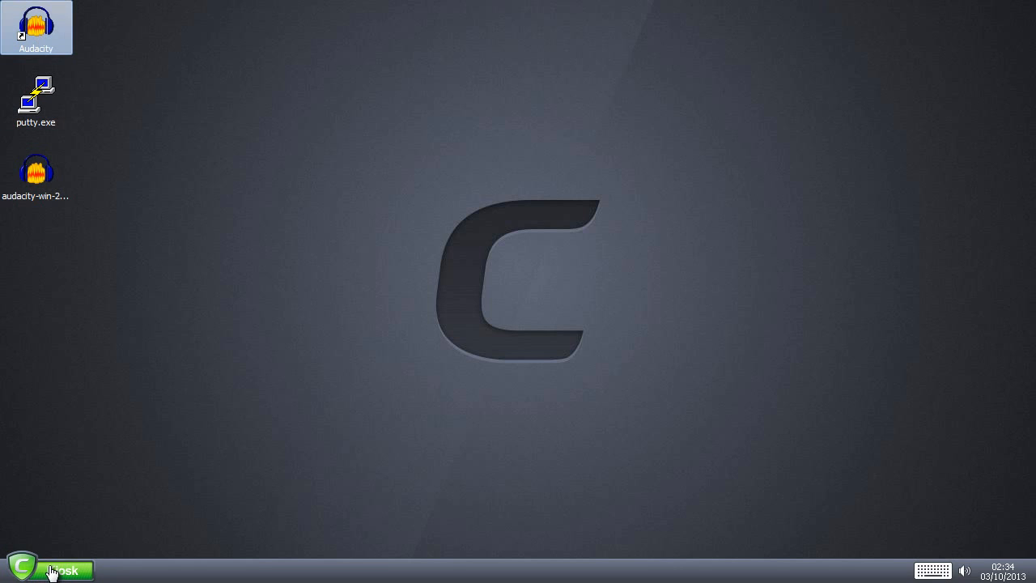
Step: Bring up the kiosk menu with its Switch to Windows and Exit options
click(50, 569)
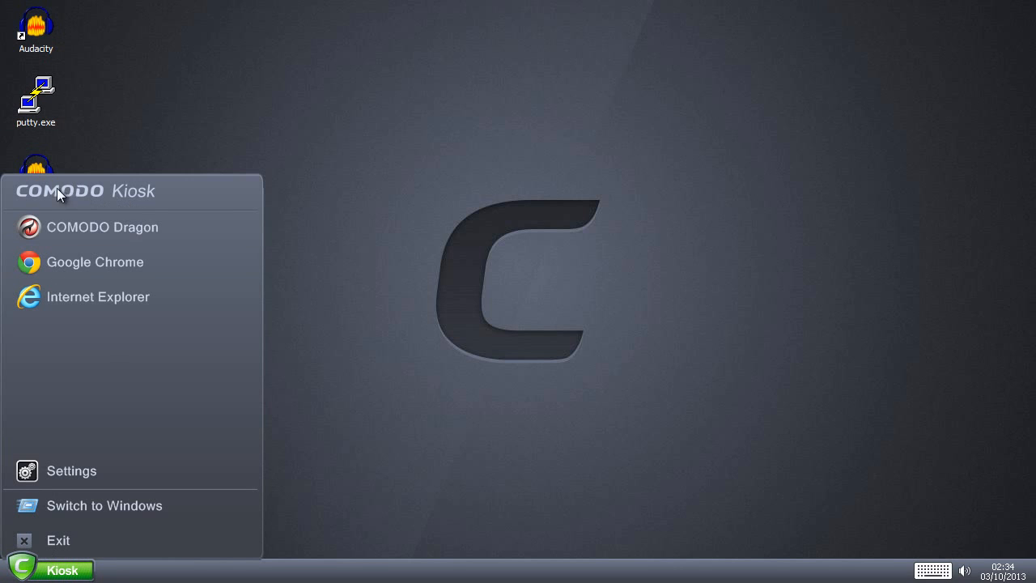
mouse_move(61, 540)
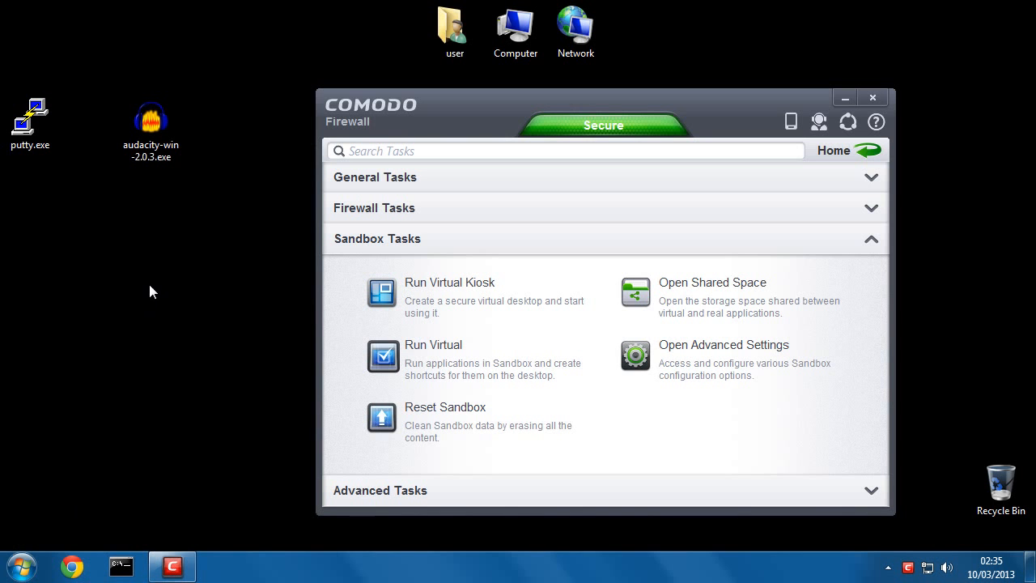
Step: Create a desktop shortcut to the user's Start Menu folder named 'Normal Start Menu' and close Explorer
click(22, 565)
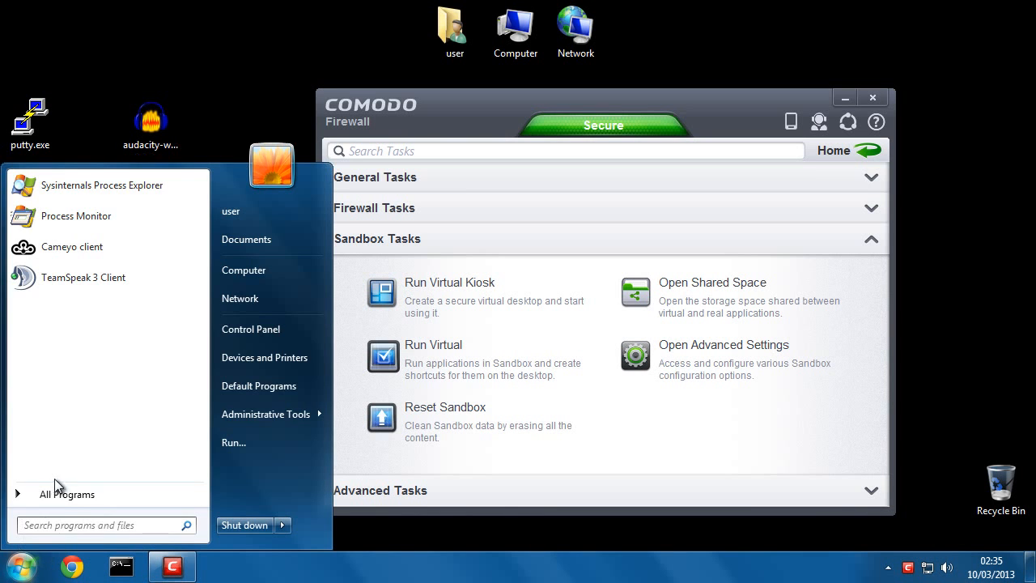
right_click(67, 494)
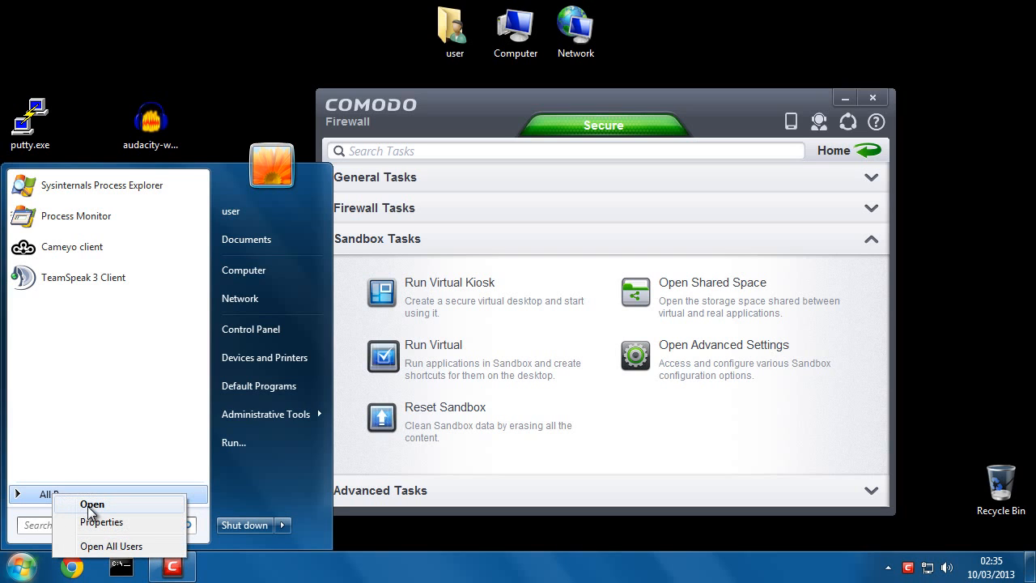
click(91, 503)
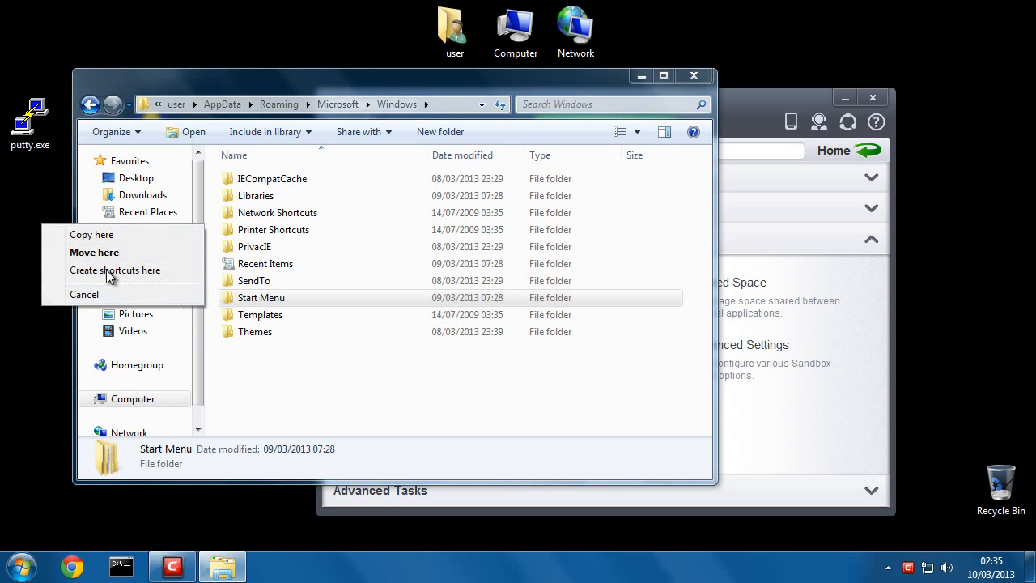
click(114, 270)
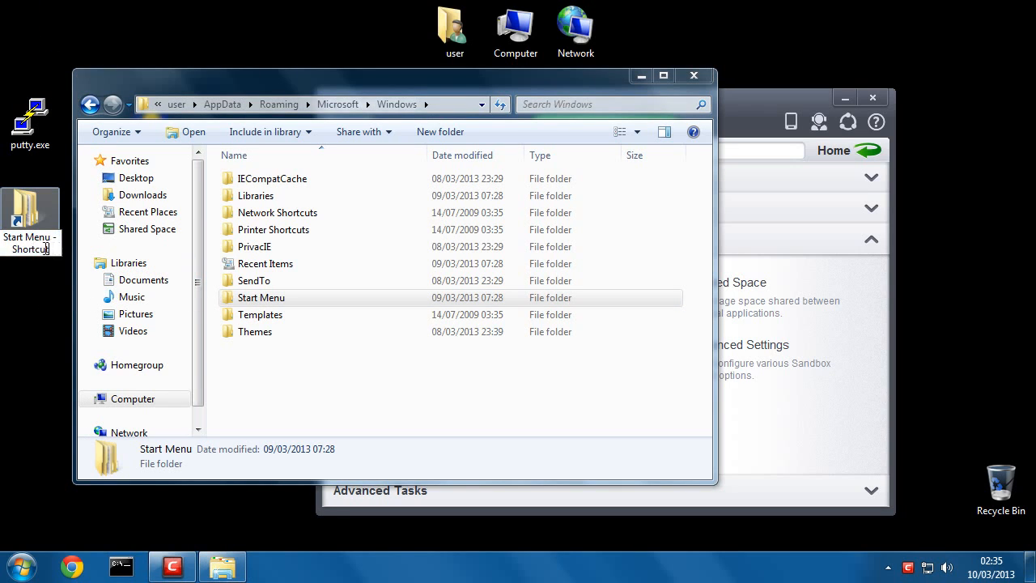
click(30, 209)
text(Normal Start Me)
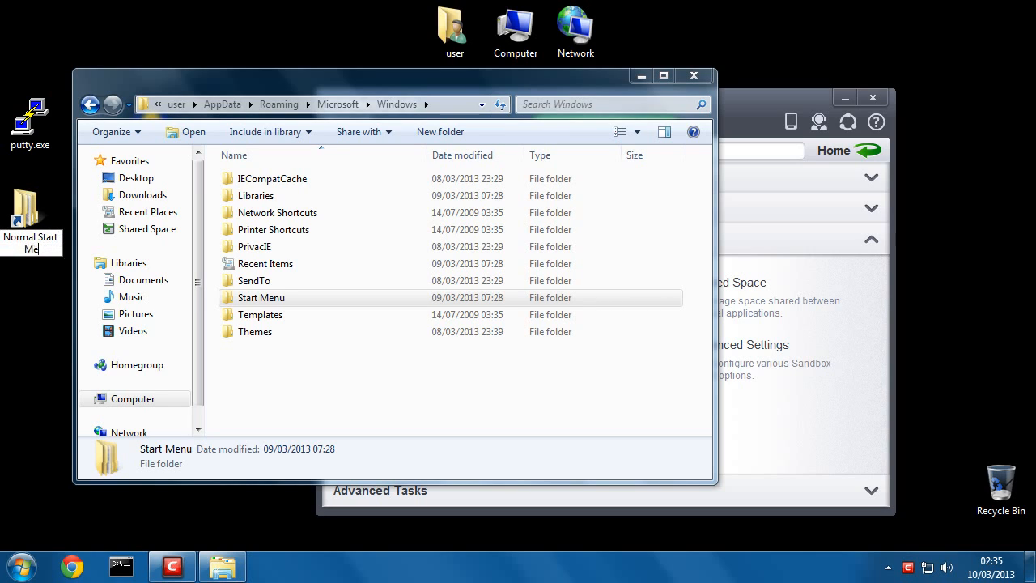
mouse_move(693, 76)
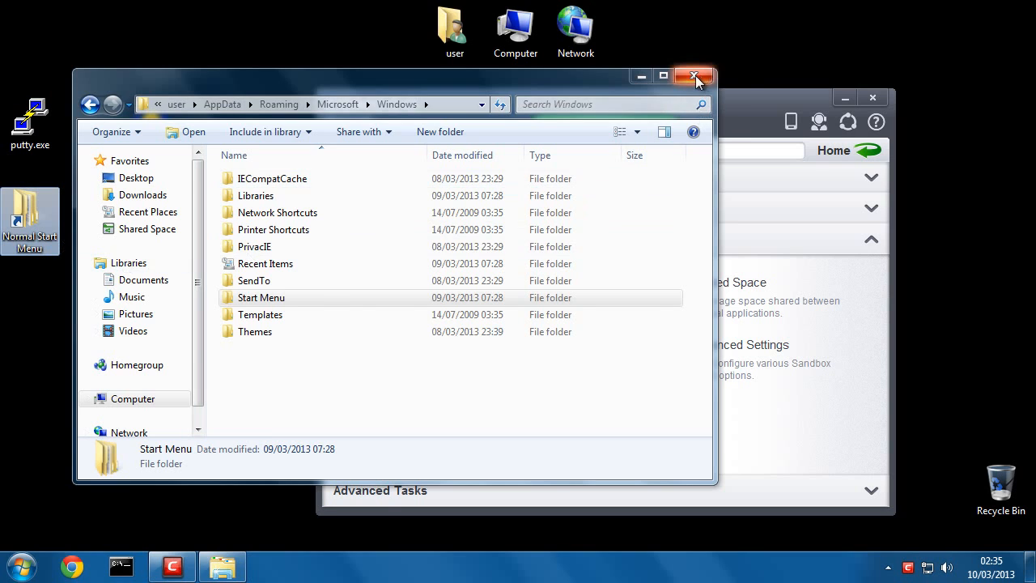
click(693, 75)
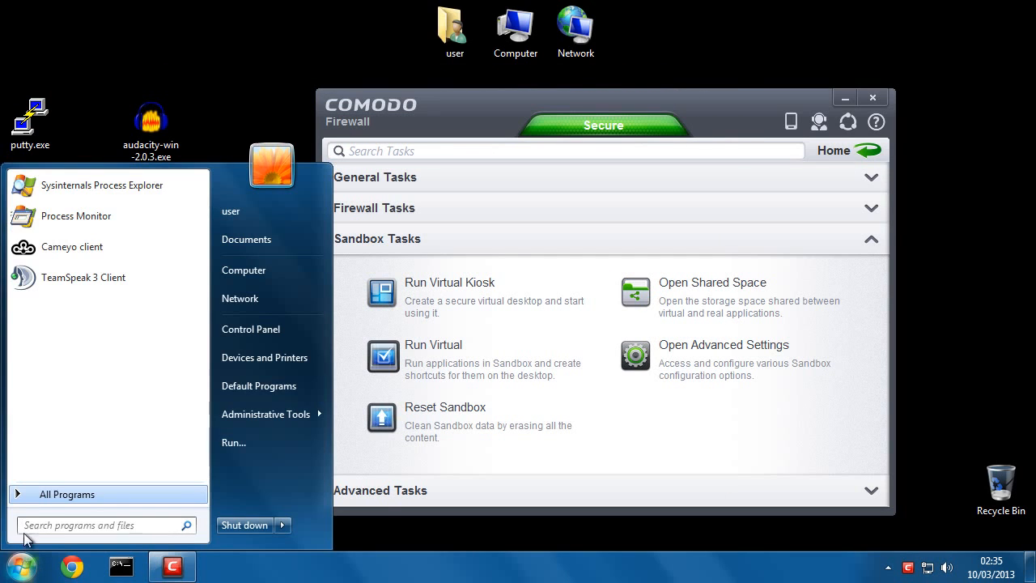
Step: Create an 'All Start Menu' desktop shortcut to the Start Menu folder shared by all users
right_click(66, 494)
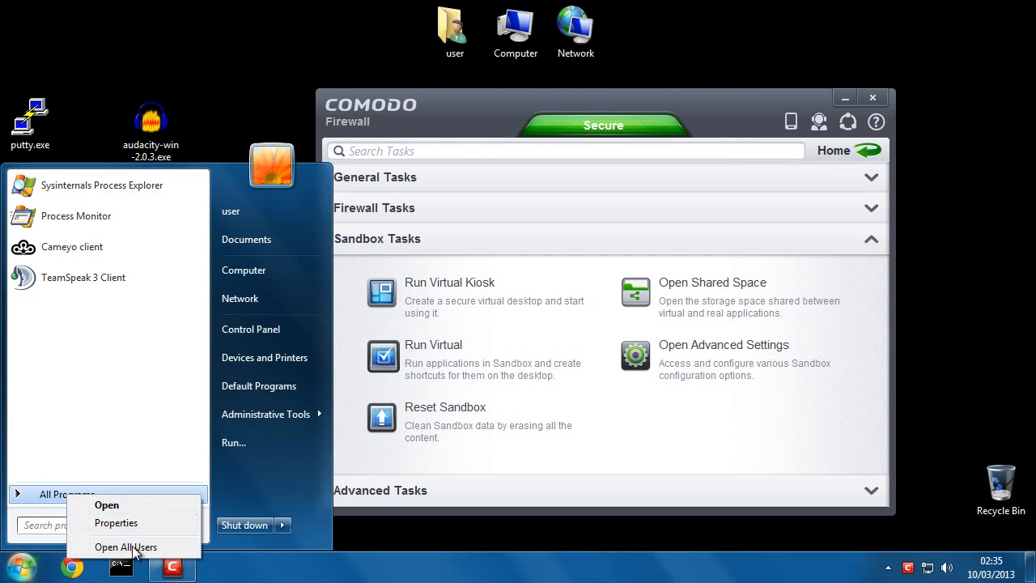
mouse_move(126, 546)
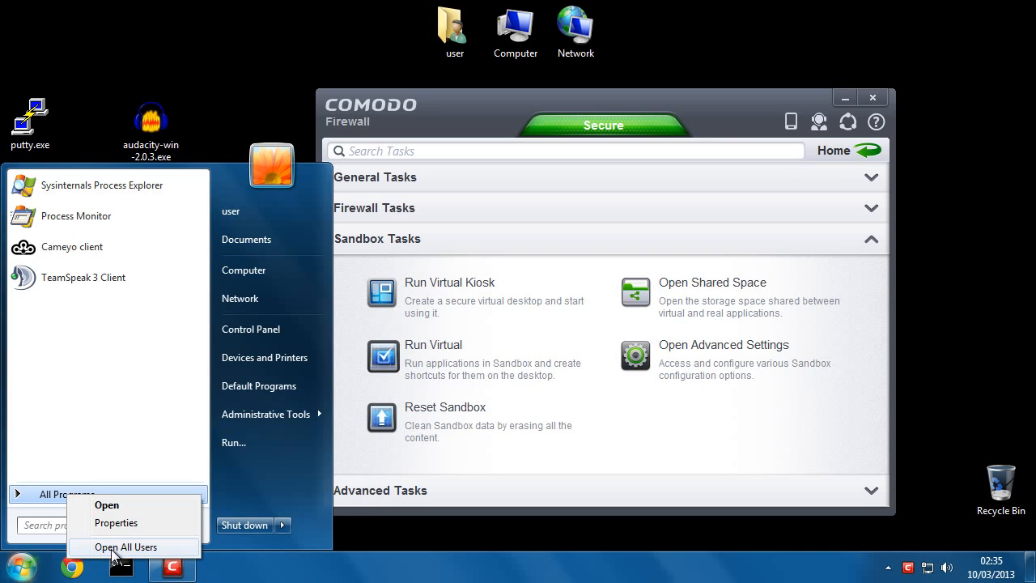
click(126, 547)
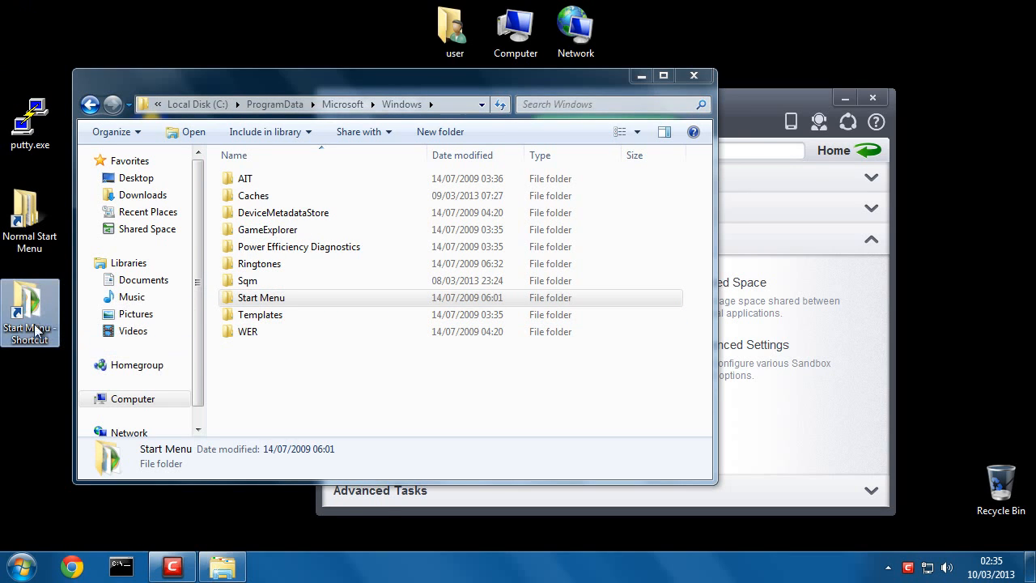
click(30, 312)
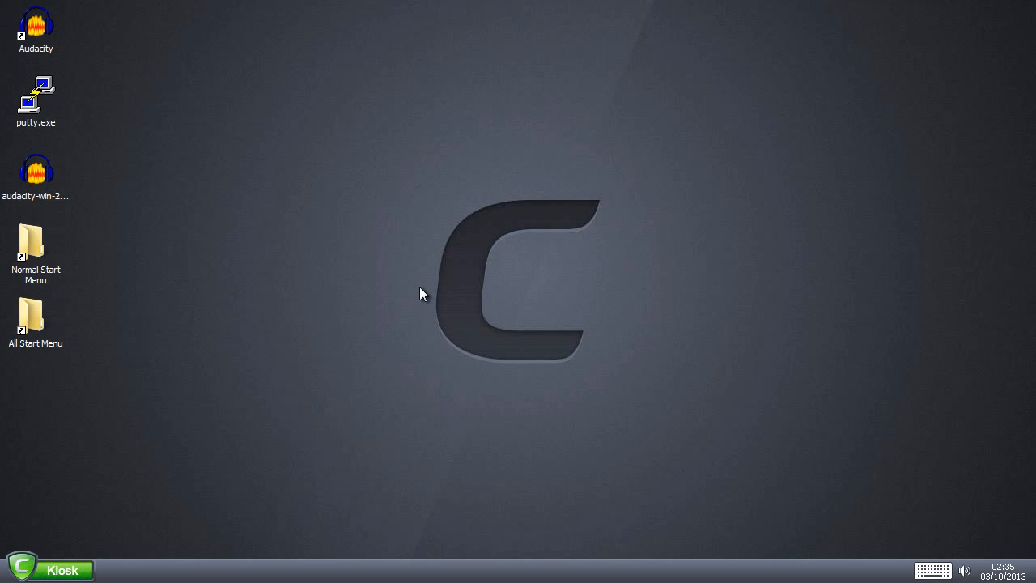
click(35, 315)
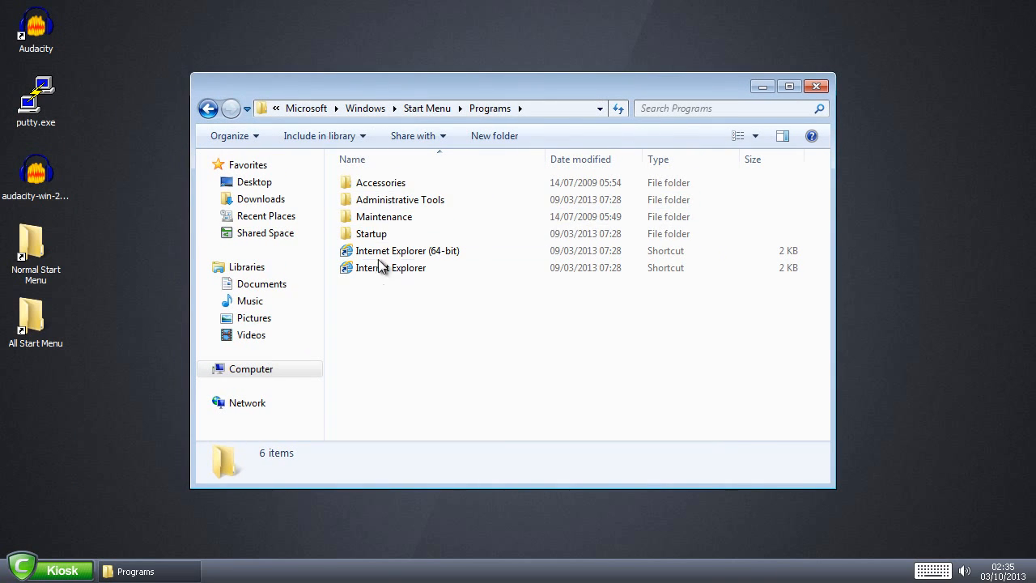
click(816, 86)
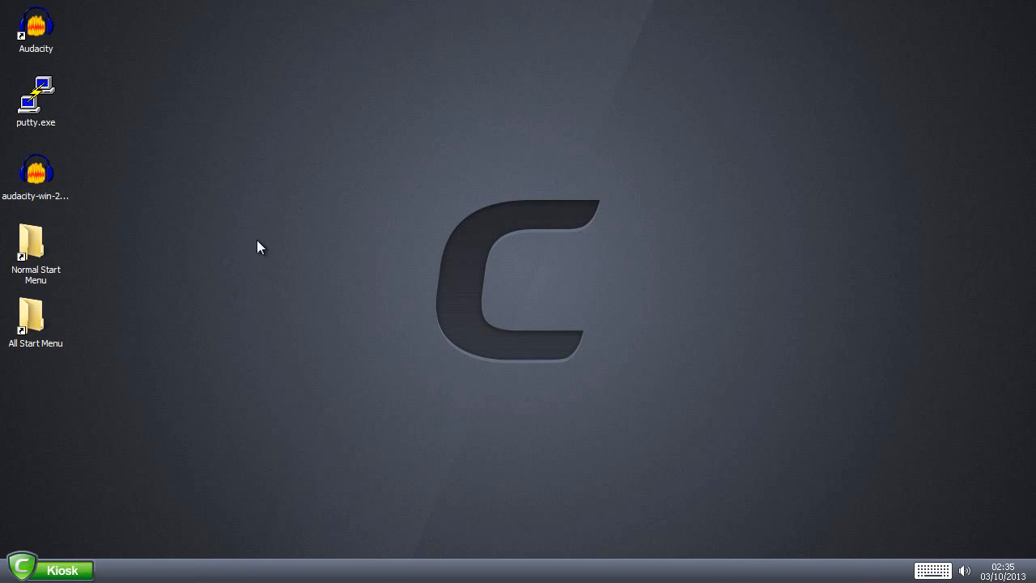
click(35, 315)
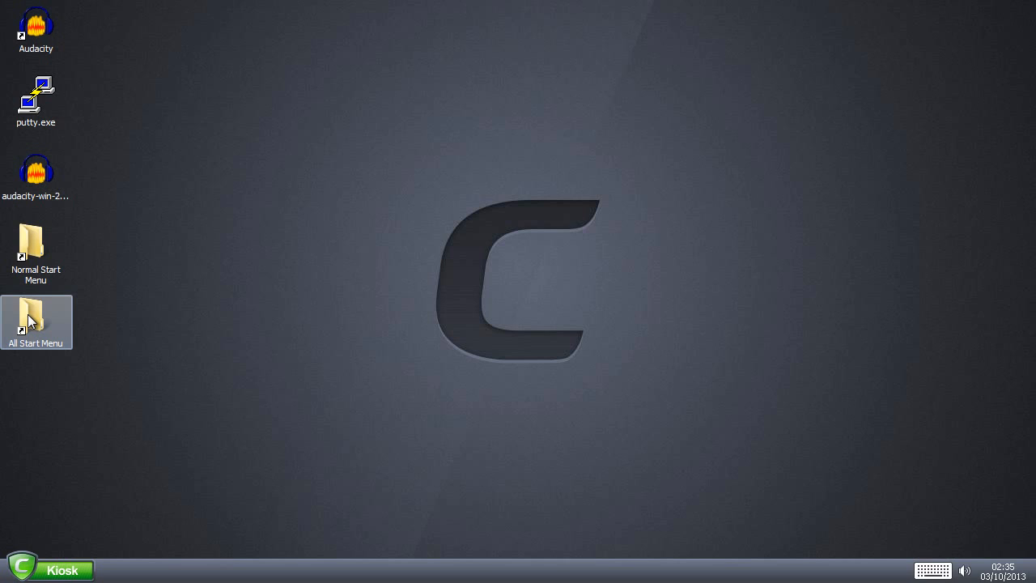
Step: Browse into the all-users Start Menu Programs folder and pick the Audacity shortcut
double_click(36, 321)
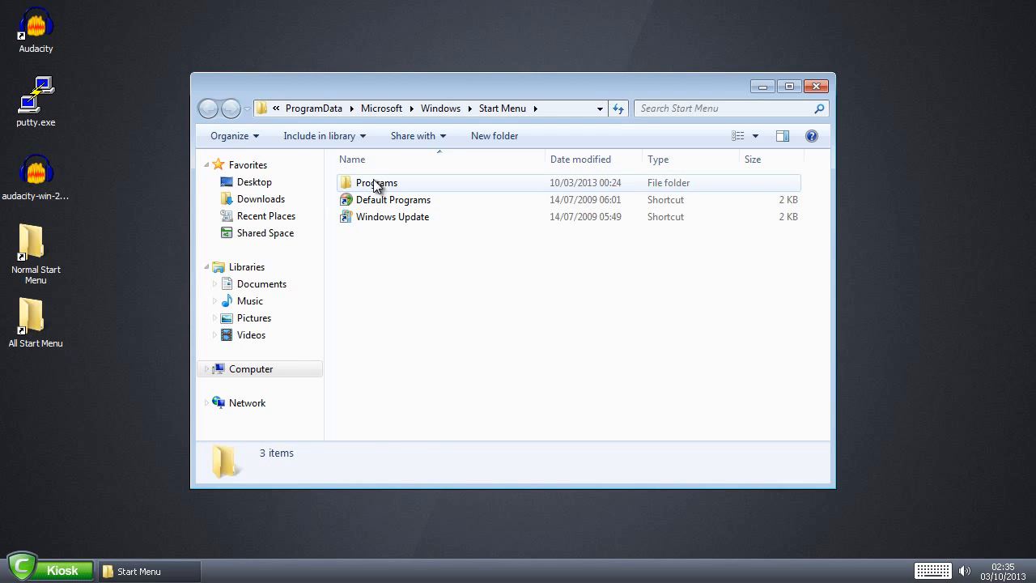
double_click(377, 182)
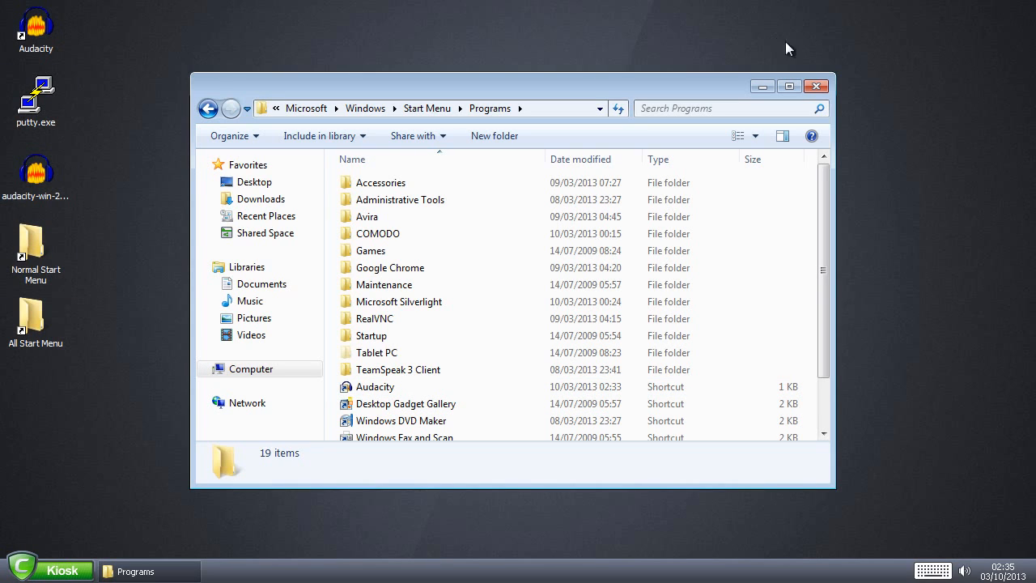
mouse_move(390, 560)
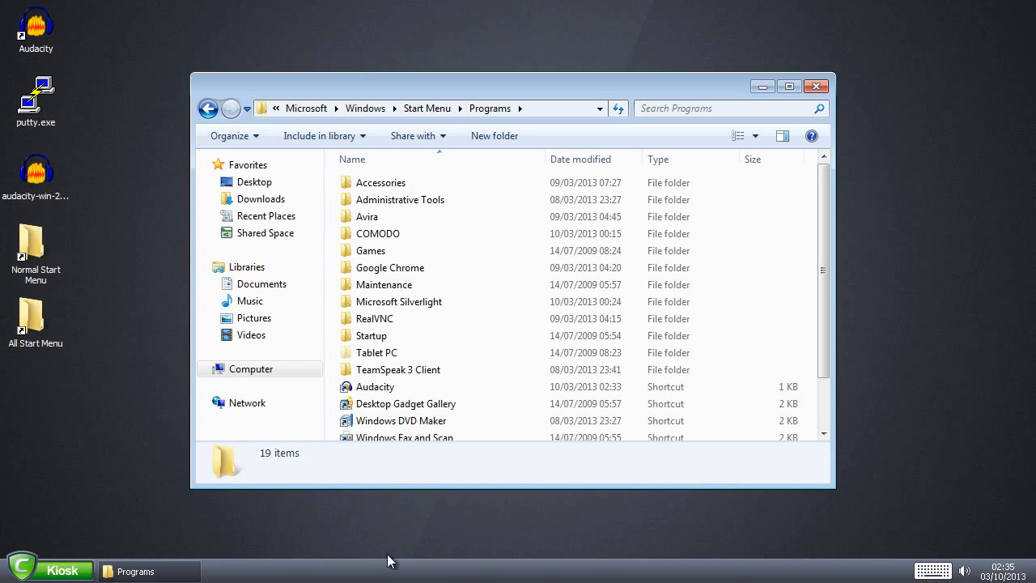
mouse_move(72, 91)
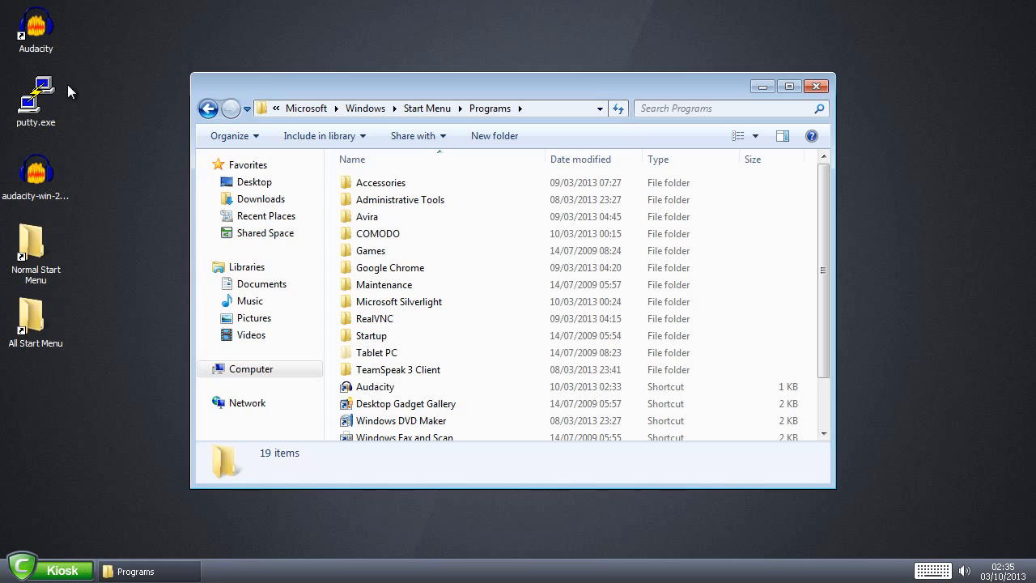
mouse_move(150, 41)
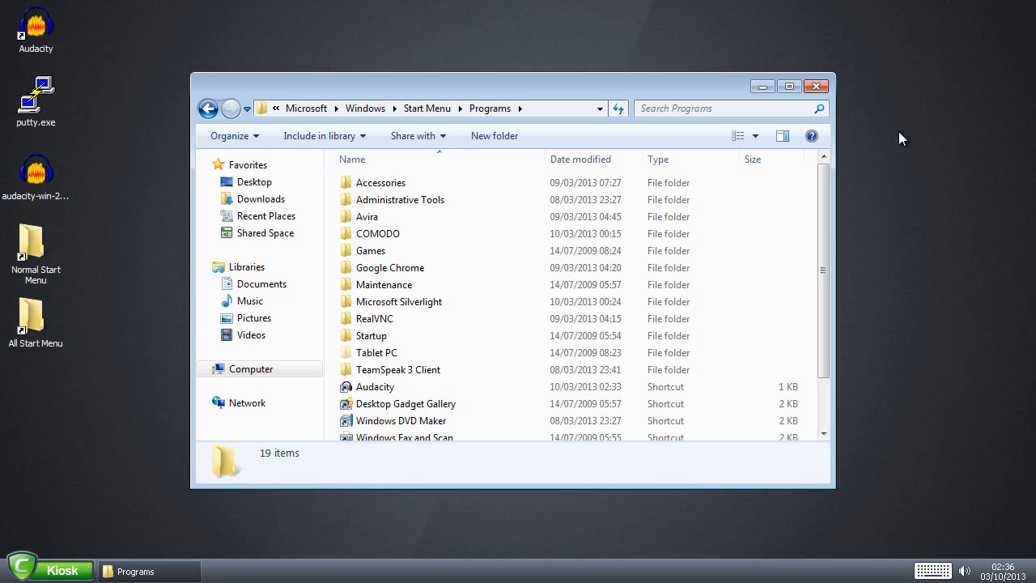
click(375, 386)
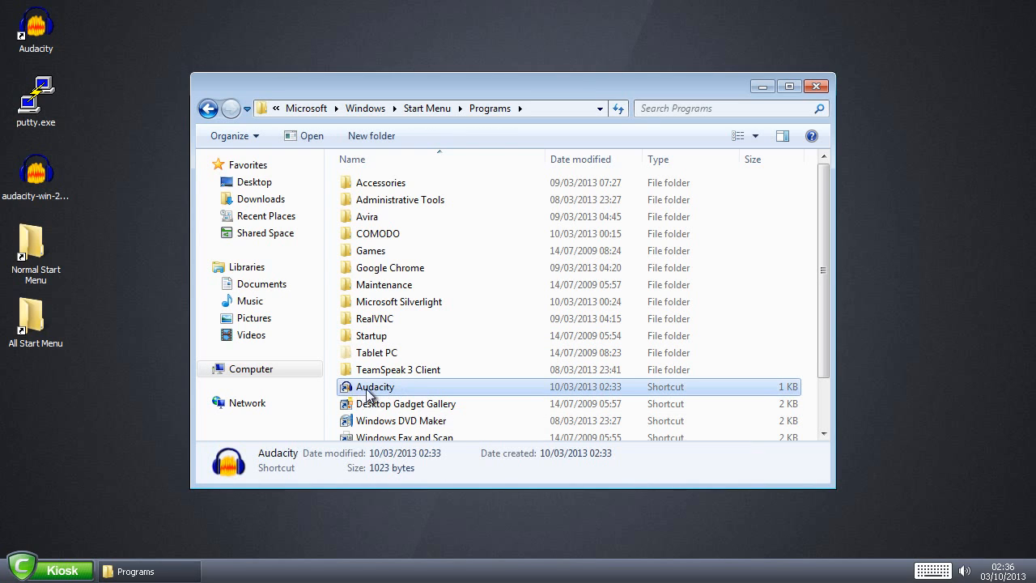
mouse_move(374, 387)
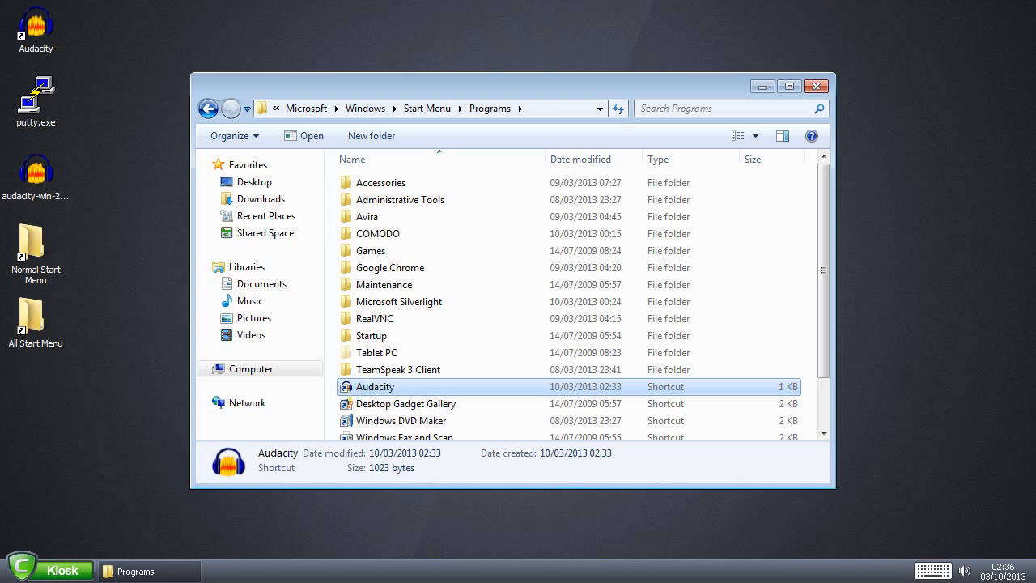
Step: Launch Audacity from its kiosk shortcut, dismiss the welcome message, and return to COMODO's sandbox tasks
double_click(375, 386)
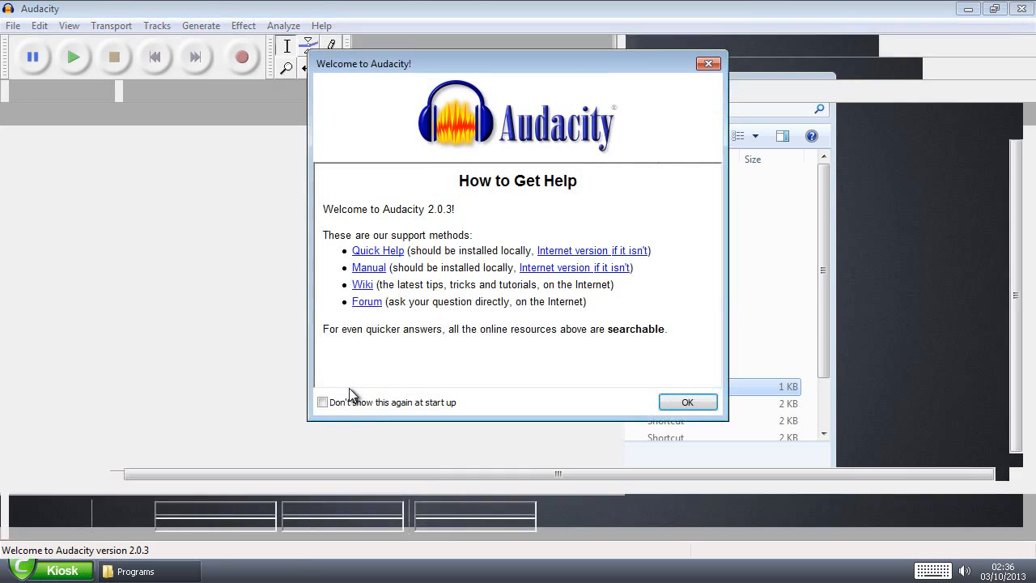
click(687, 402)
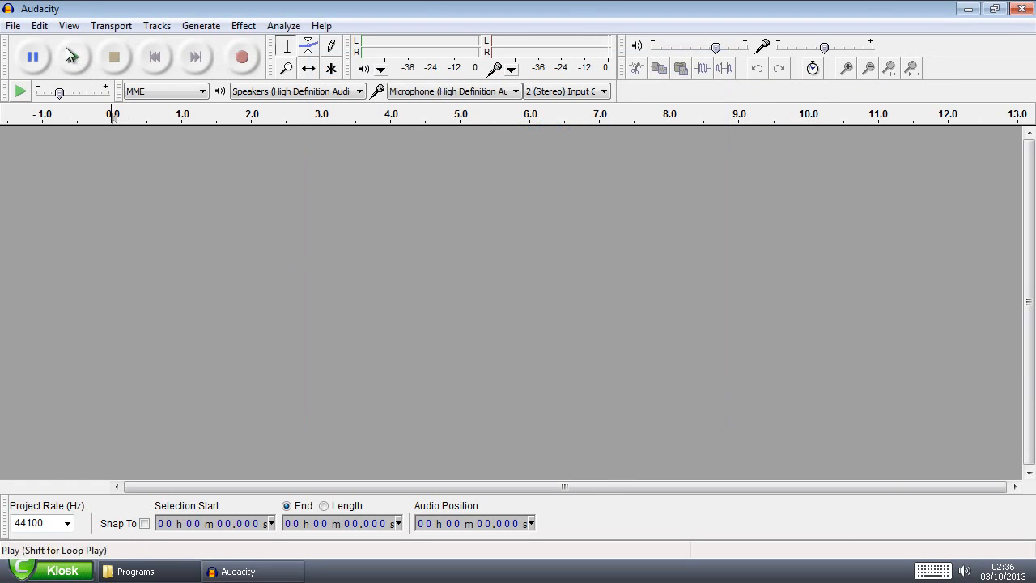
click(13, 25)
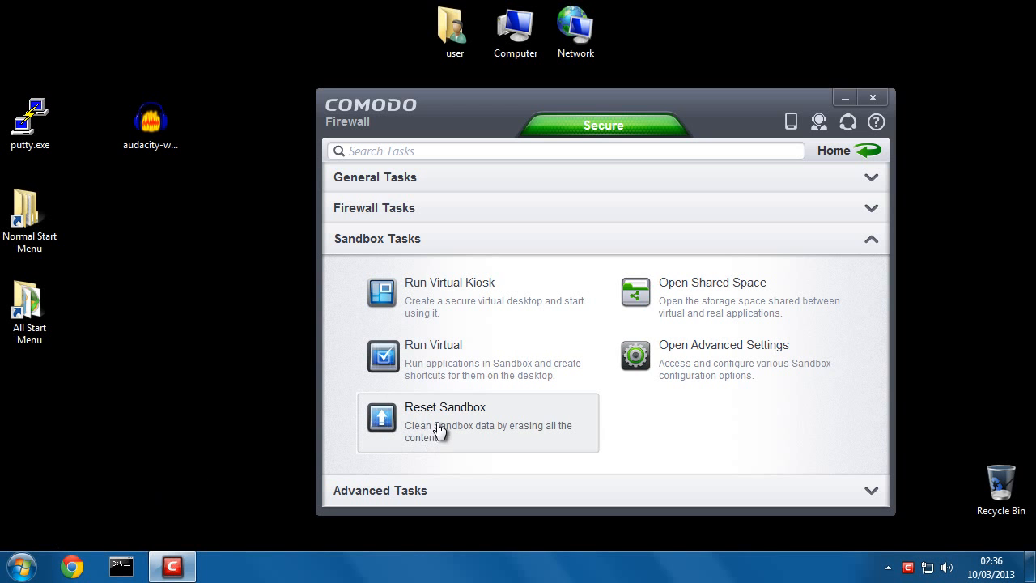
mouse_move(444, 430)
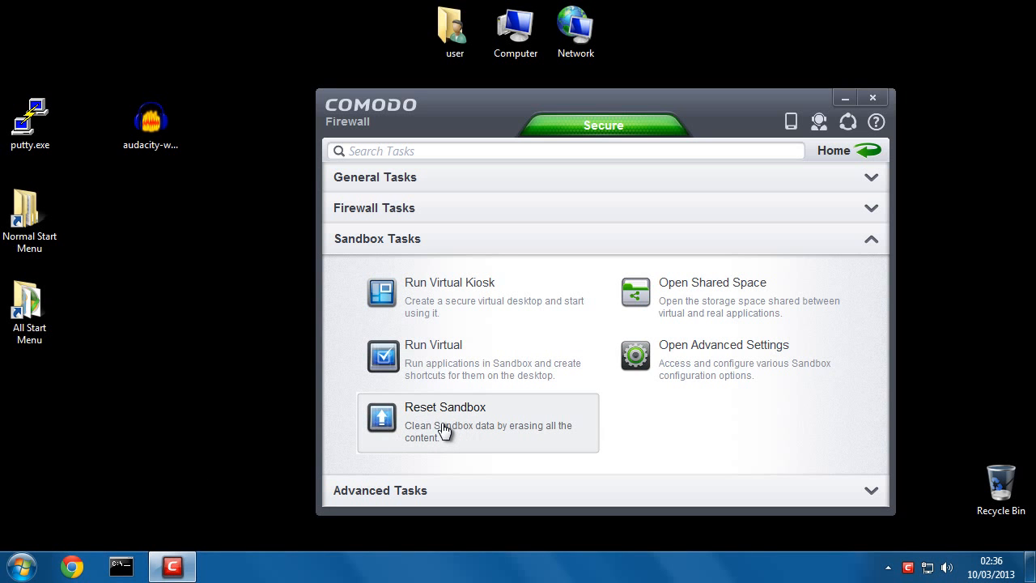
Step: Start the Reset Sandbox task to erase changes made by sandboxed applications
click(445, 417)
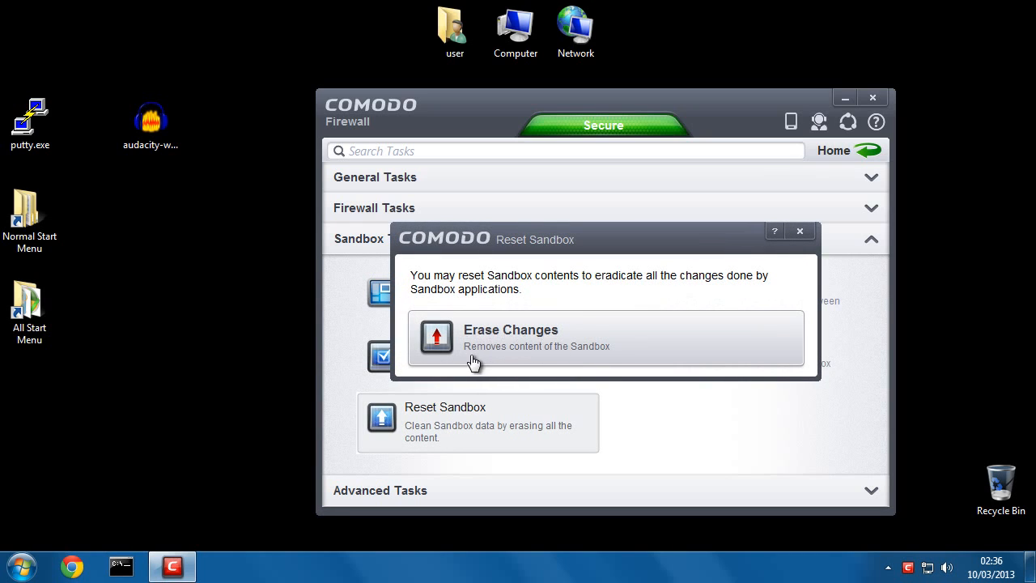
mouse_move(639, 356)
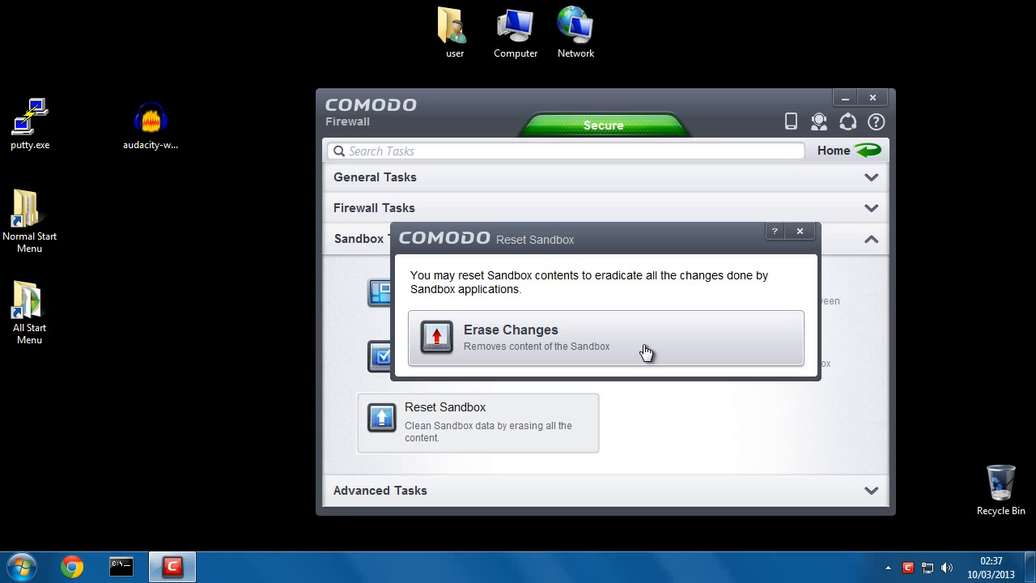
mouse_move(652, 352)
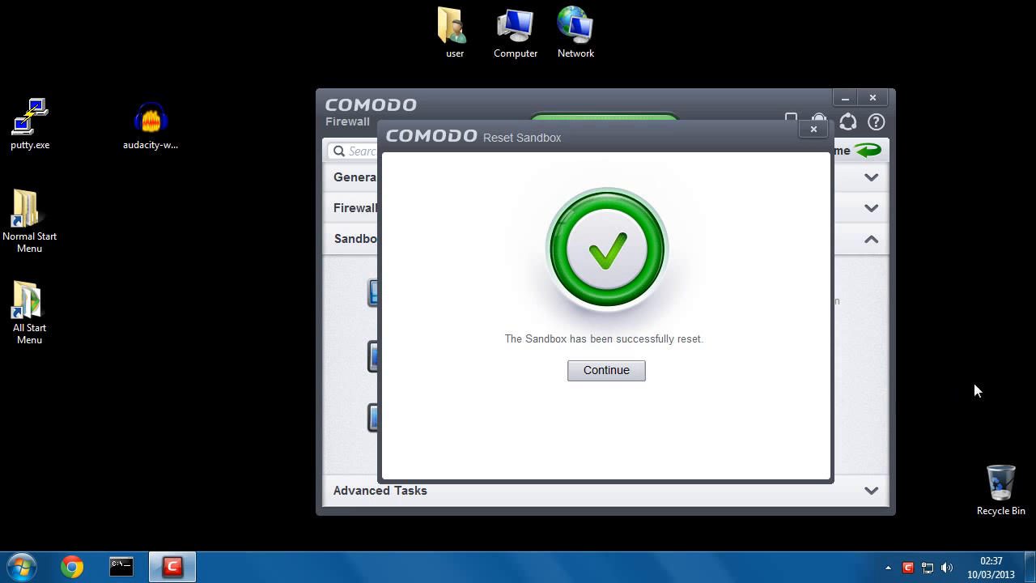
mouse_move(951, 389)
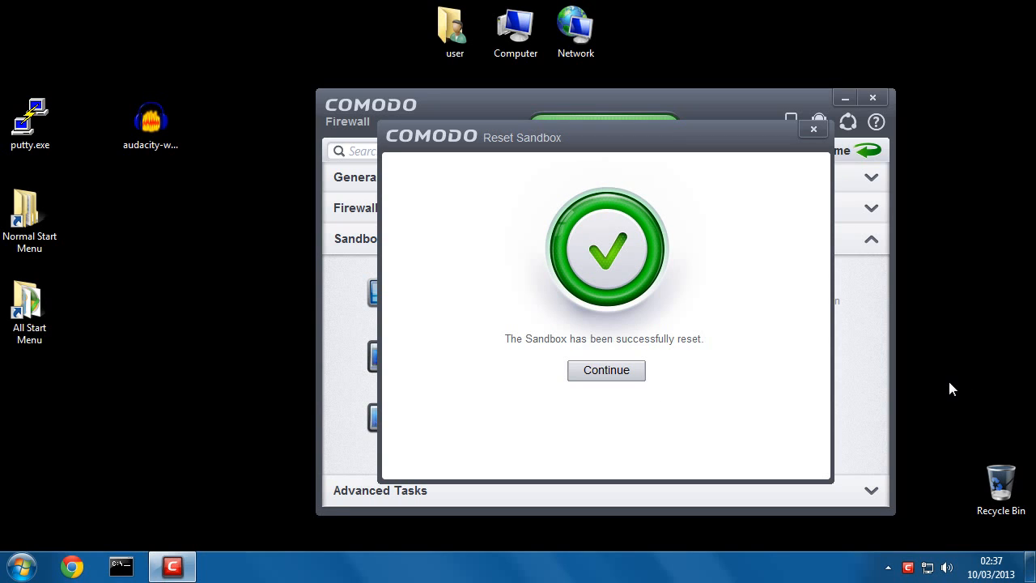
mouse_move(521, 351)
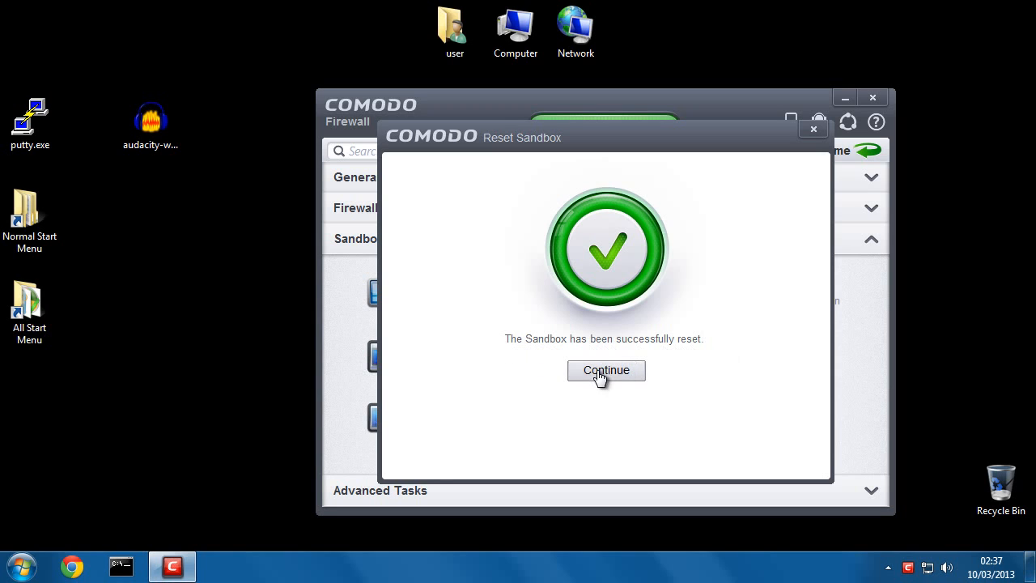
Step: Acknowledge the successful sandbox reset and relaunch the Virtual Kiosk
click(606, 370)
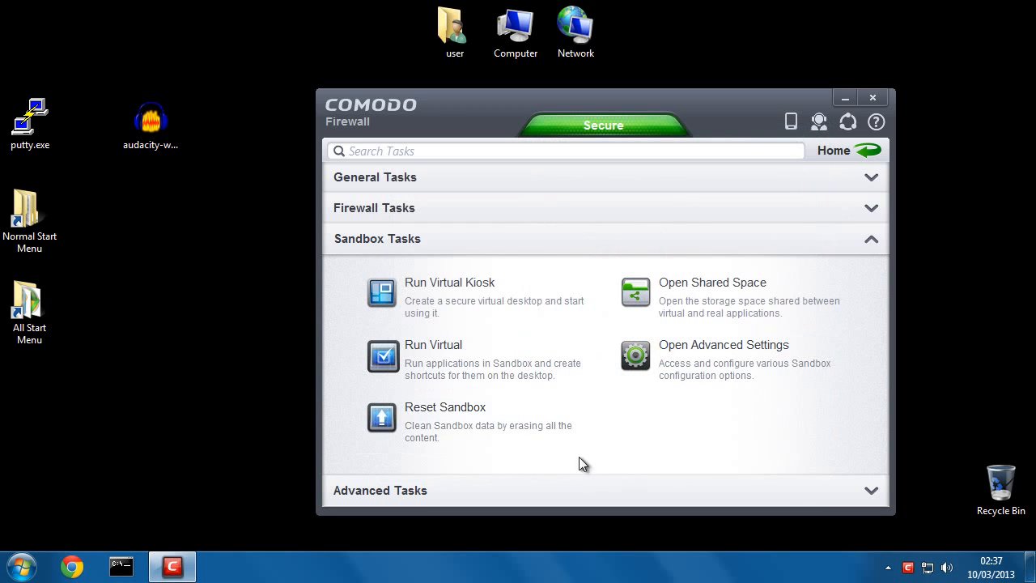
mouse_move(636, 417)
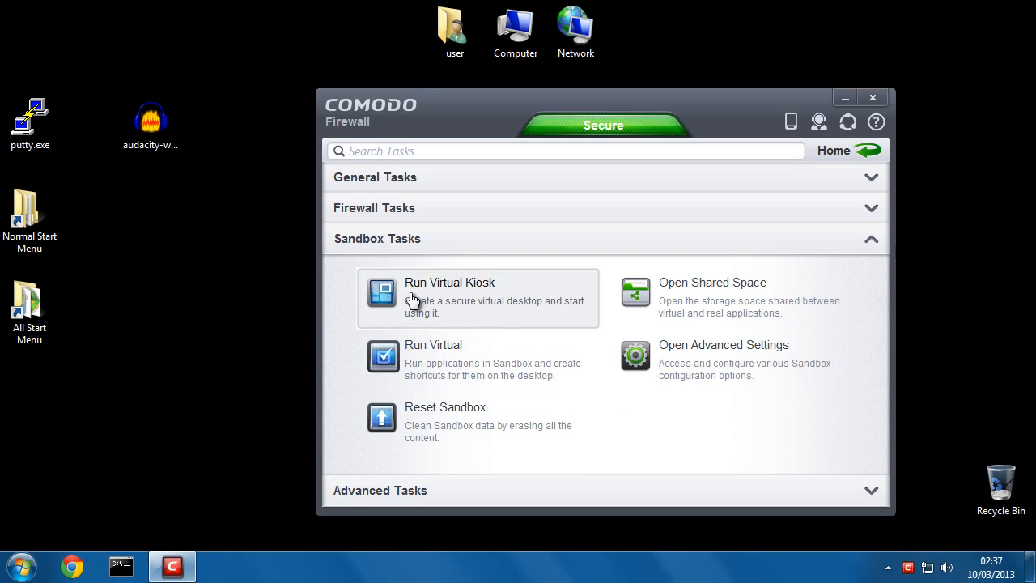
click(450, 297)
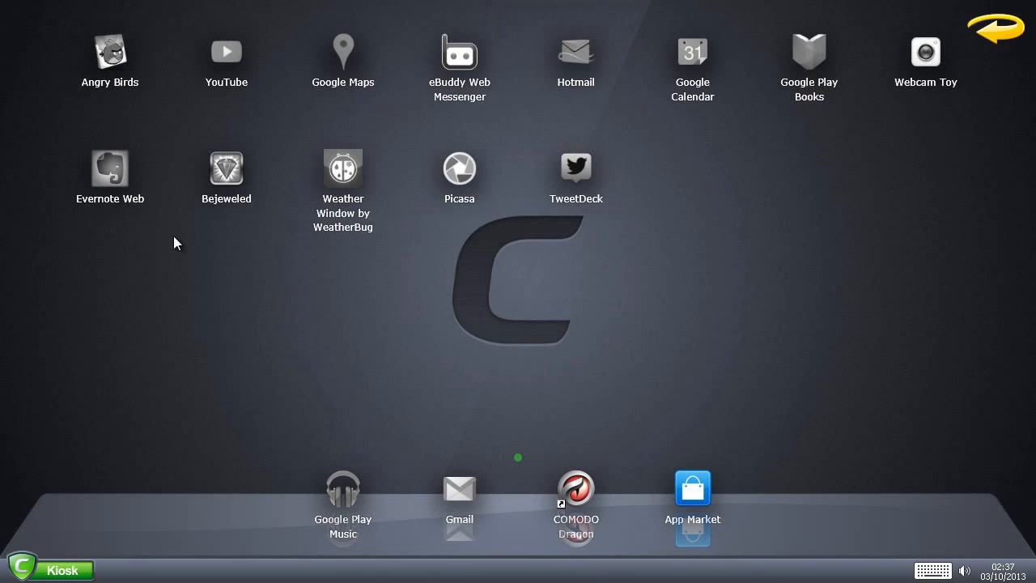
mouse_move(1001, 61)
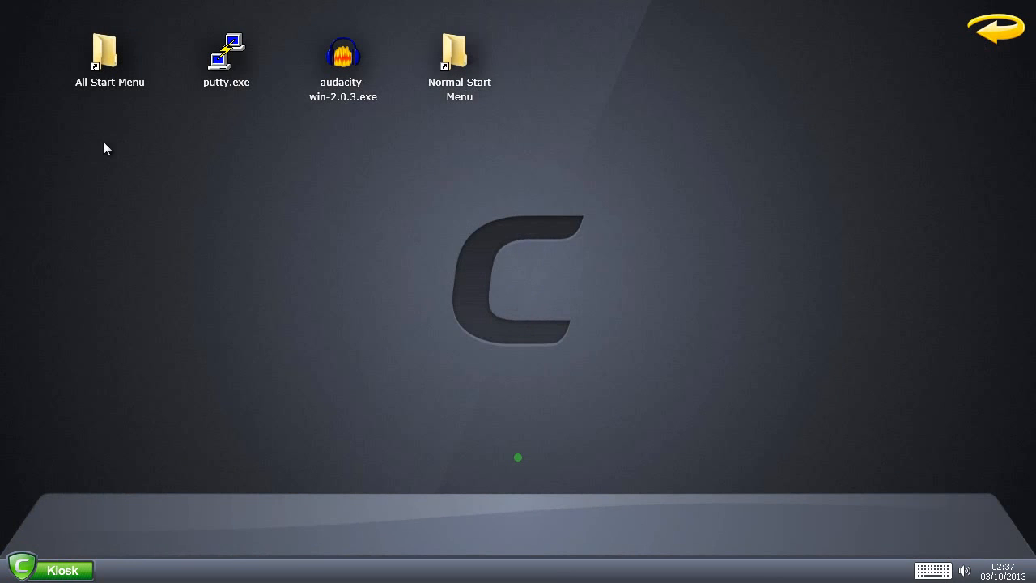
mouse_move(113, 68)
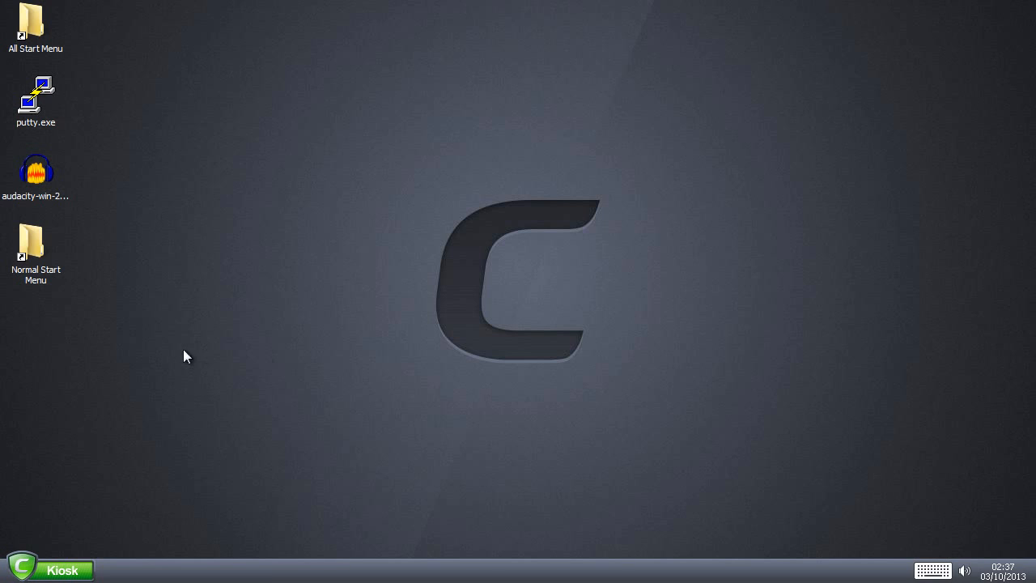
mouse_move(124, 89)
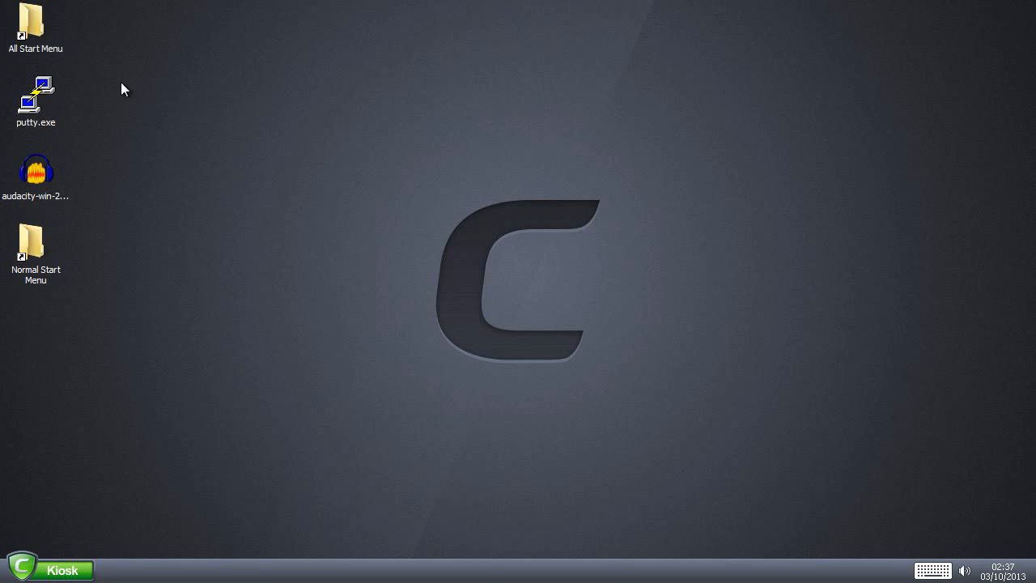
mouse_move(591, 383)
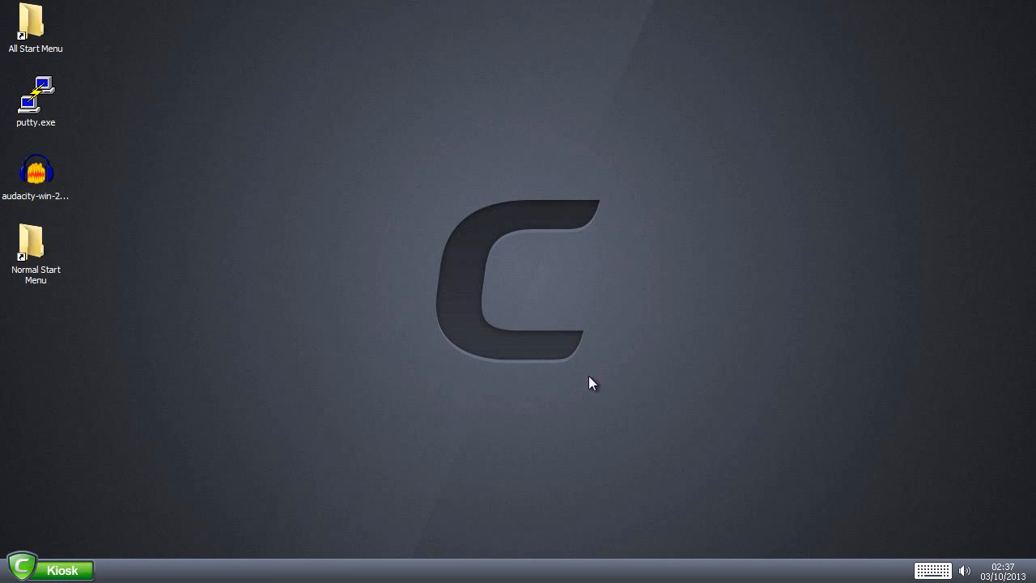
Step: View the kiosk's program menu to check whether Audacity is still listed
click(52, 570)
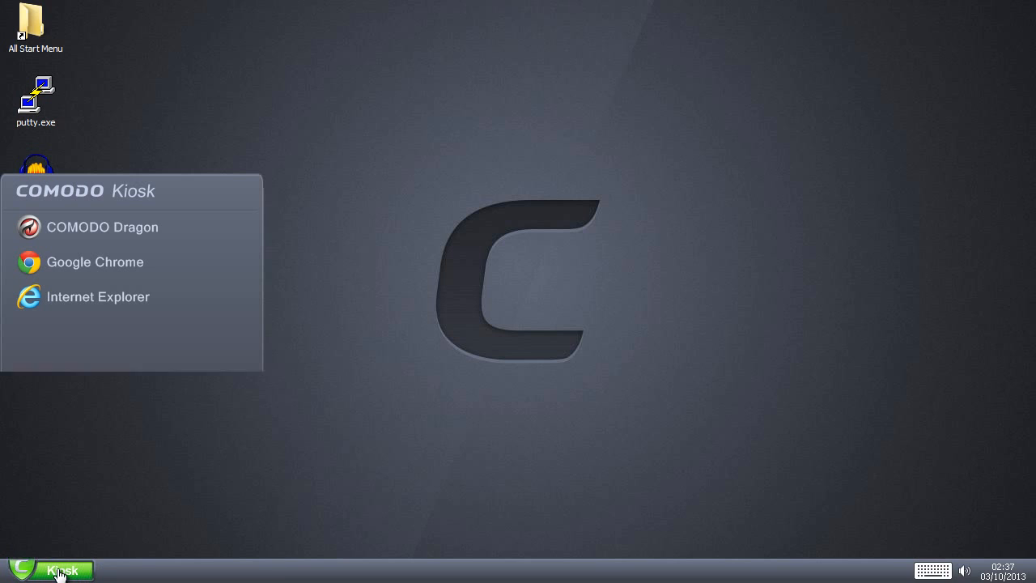